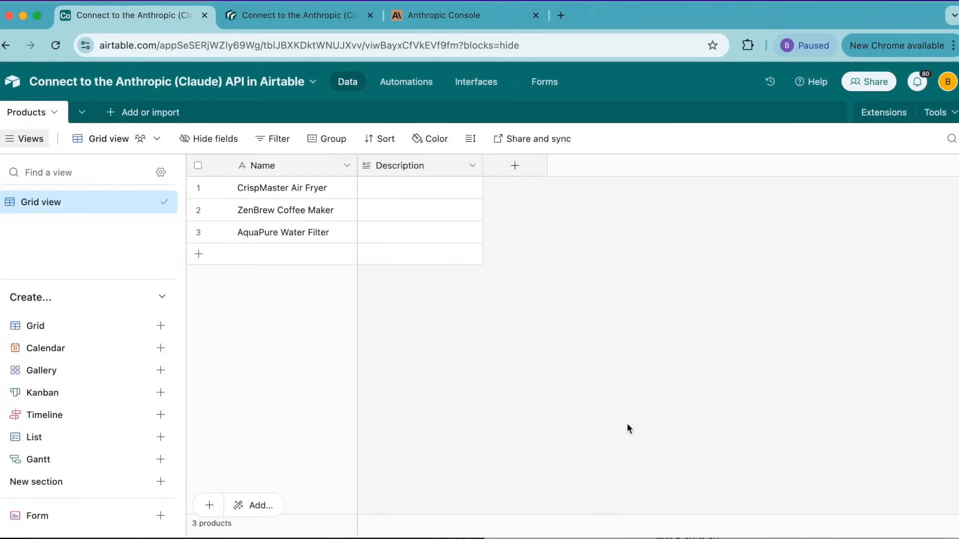
pyautogui.moveTo(315, 110)
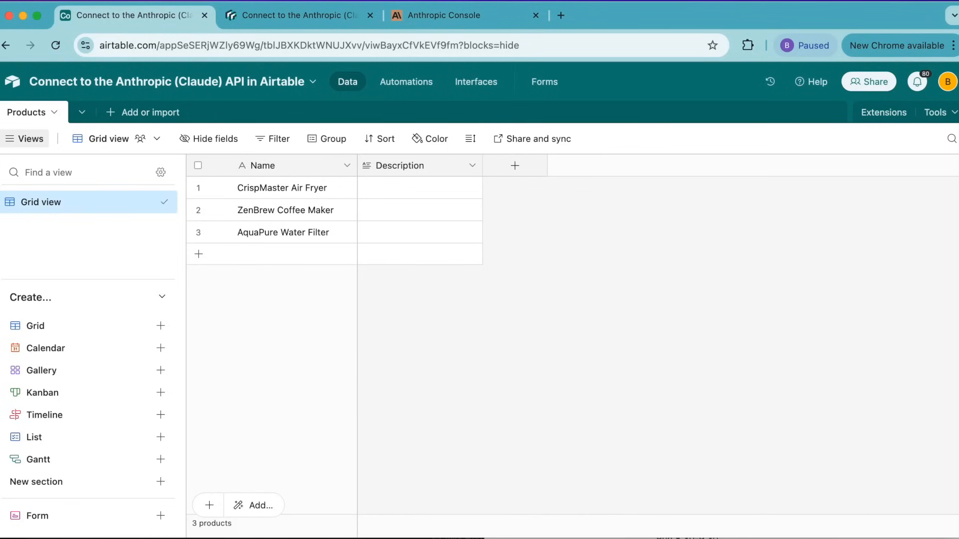
pyautogui.moveTo(884, 112)
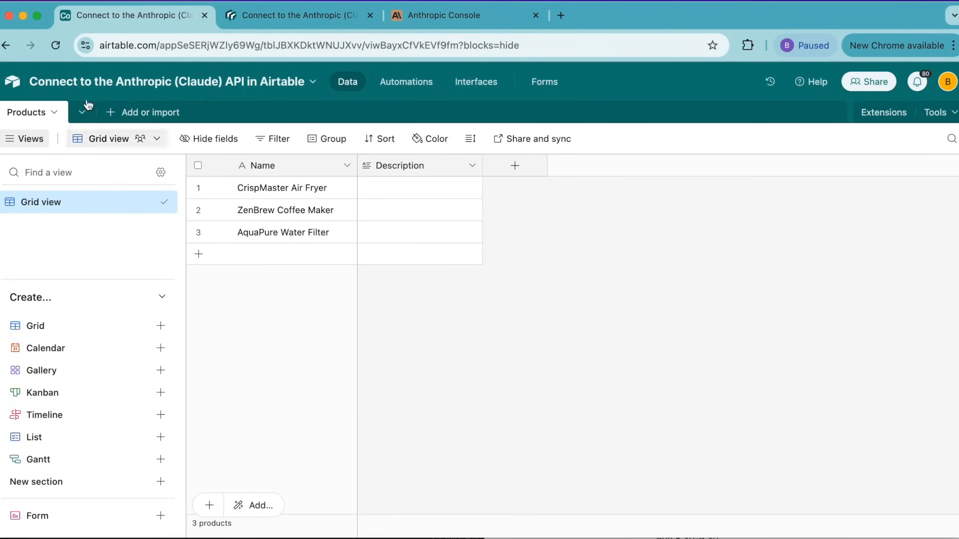
pyautogui.moveTo(282, 167)
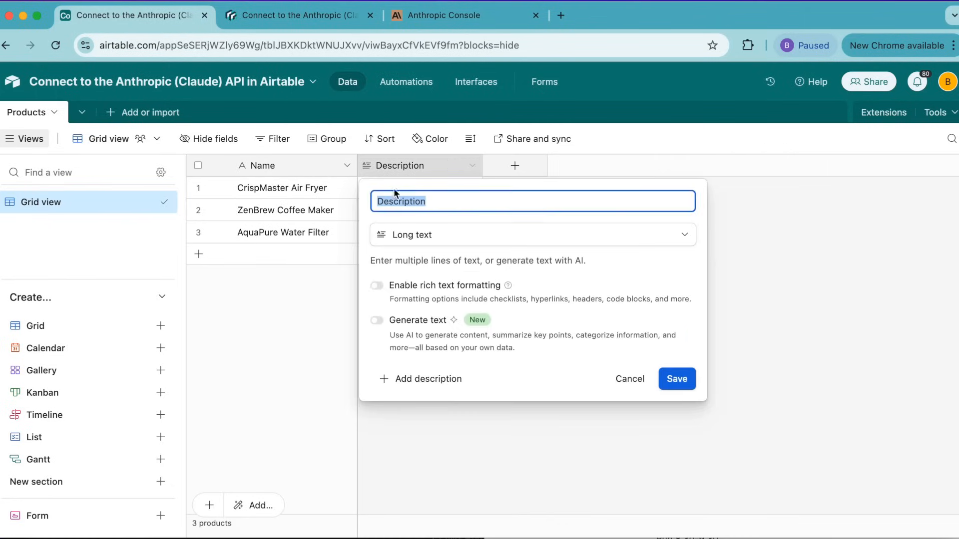
# - Discard the Description field edit and create a grid view named Needs Description
pyautogui.click(676, 379)
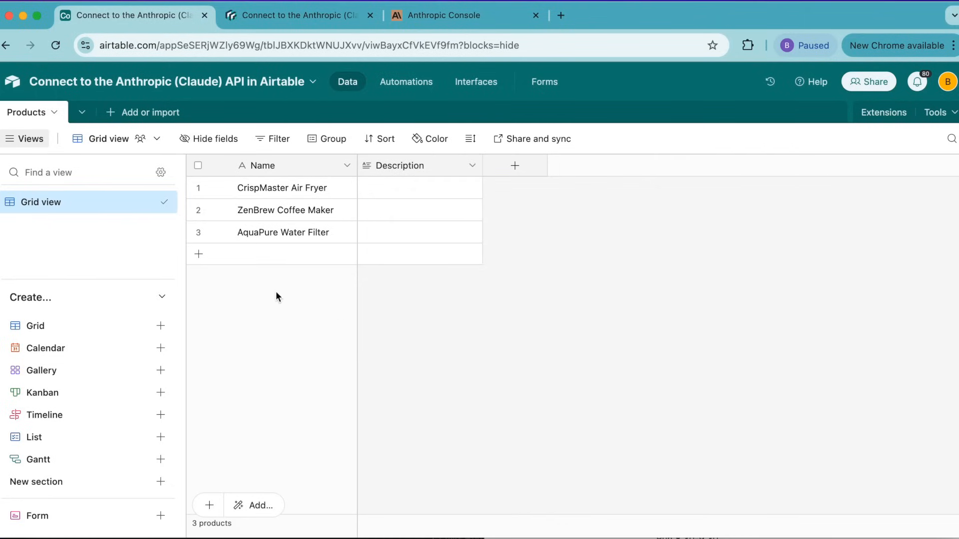
pyautogui.moveTo(206, 292)
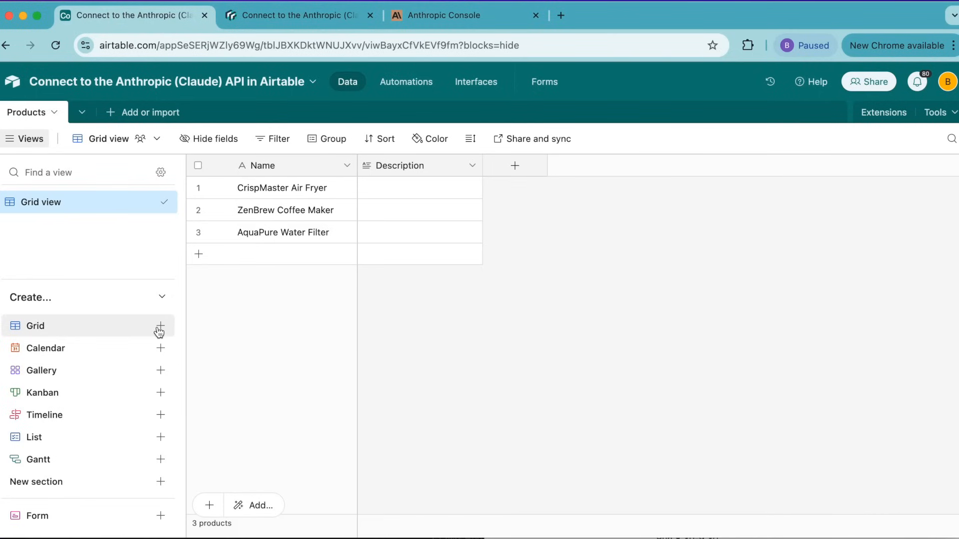
pyautogui.click(160, 325)
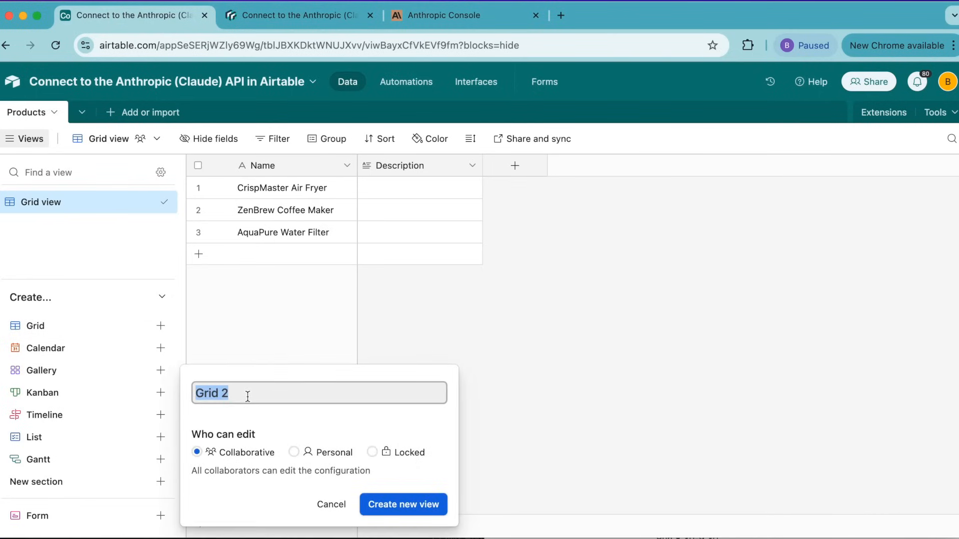
pyautogui.write('Needs Description')
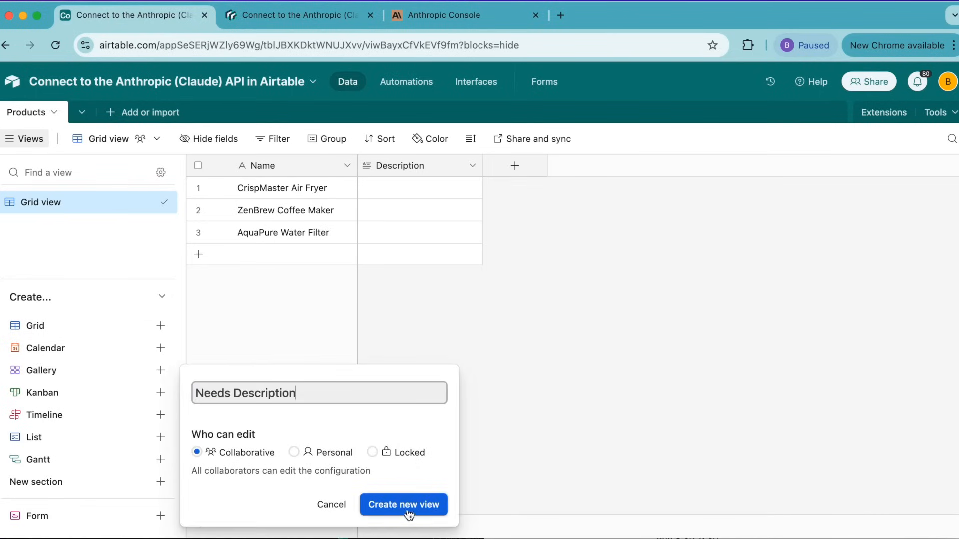
pyautogui.click(402, 504)
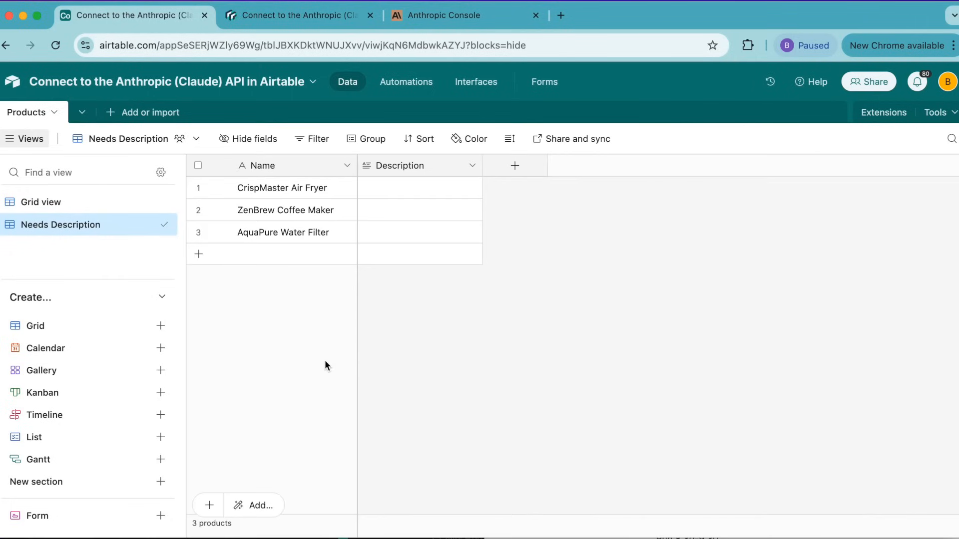
pyautogui.moveTo(310, 172)
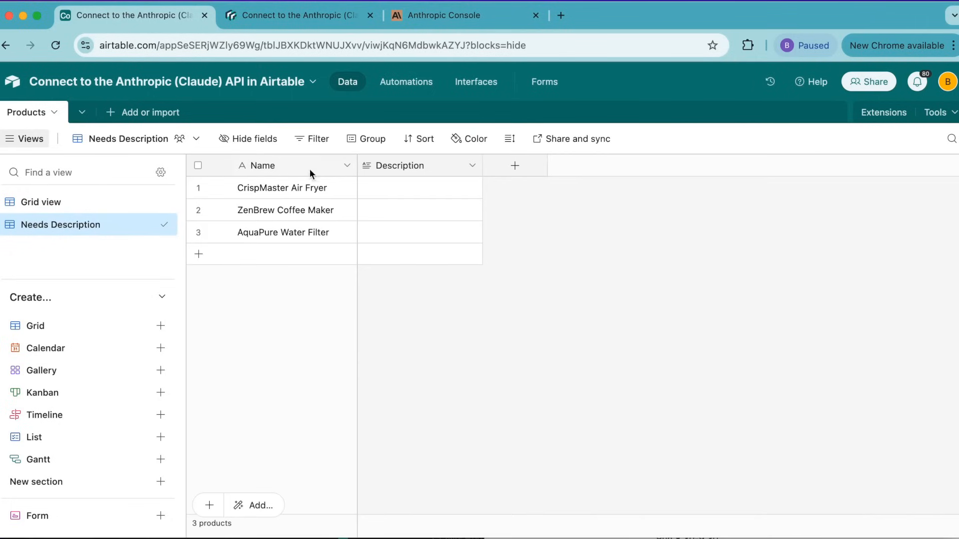
# - Add filter conditions: Name is not empty and Description is empty
pyautogui.click(311, 139)
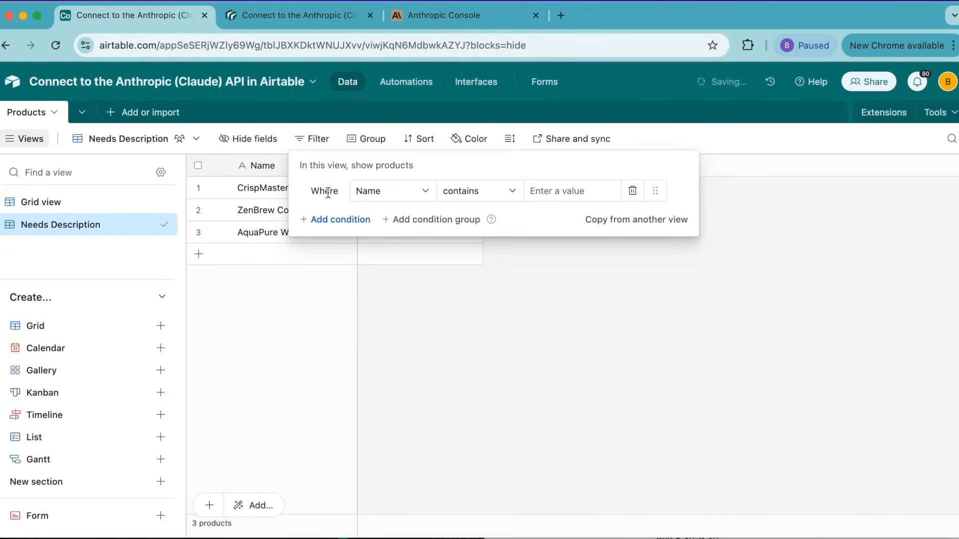
pyautogui.click(339, 219)
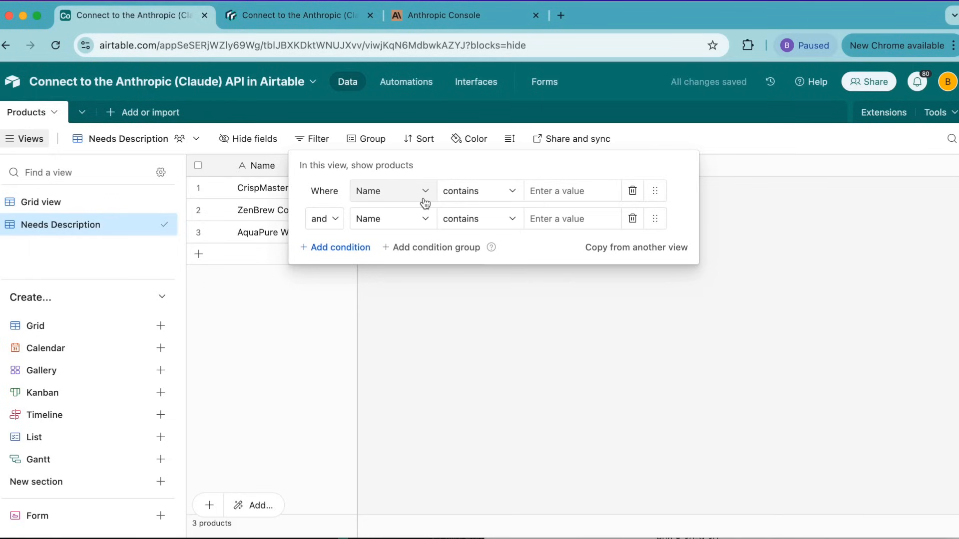
pyautogui.moveTo(484, 189)
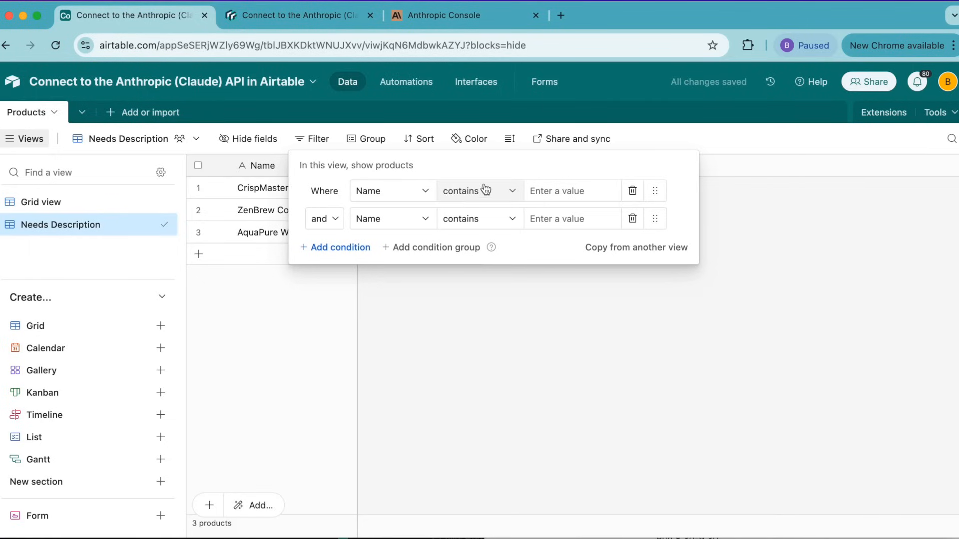
pyautogui.click(479, 190)
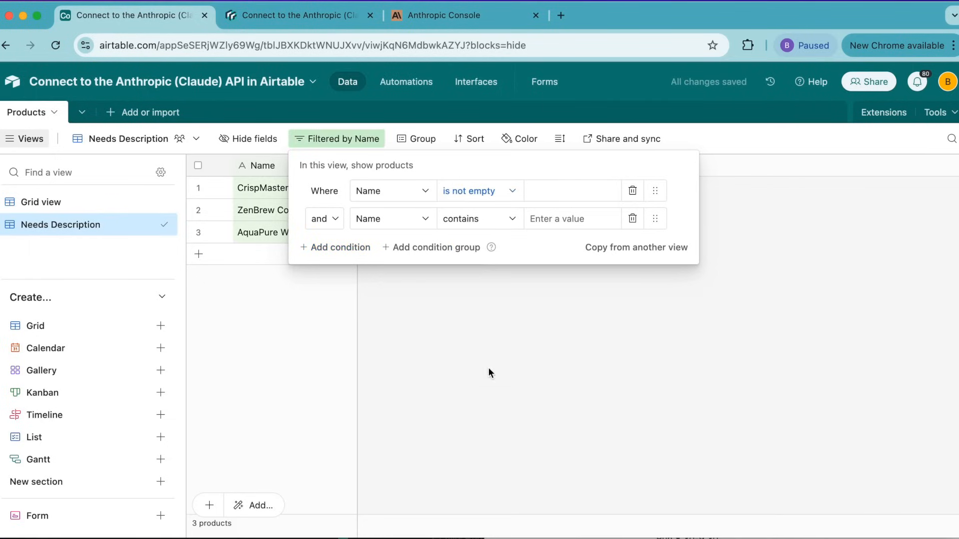
pyautogui.click(478, 219)
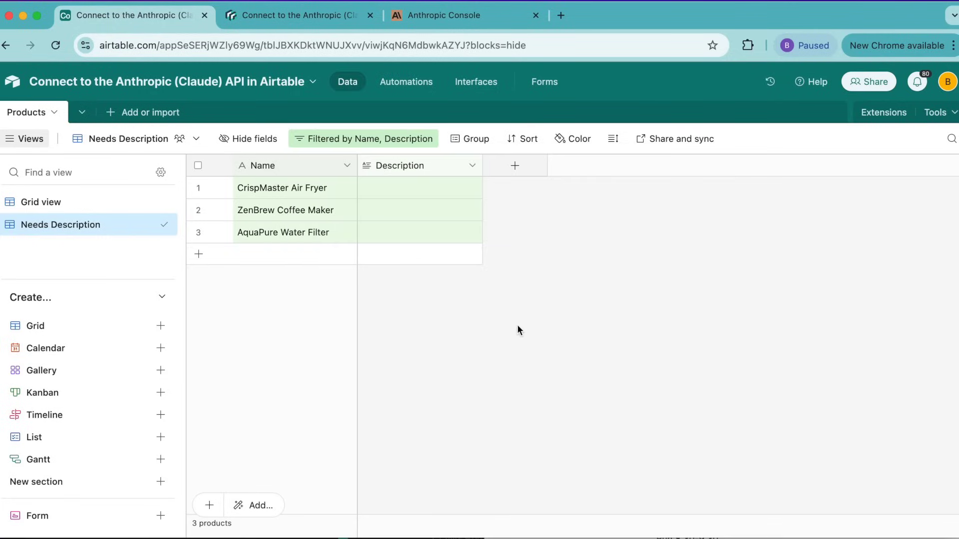
pyautogui.moveTo(423, 202)
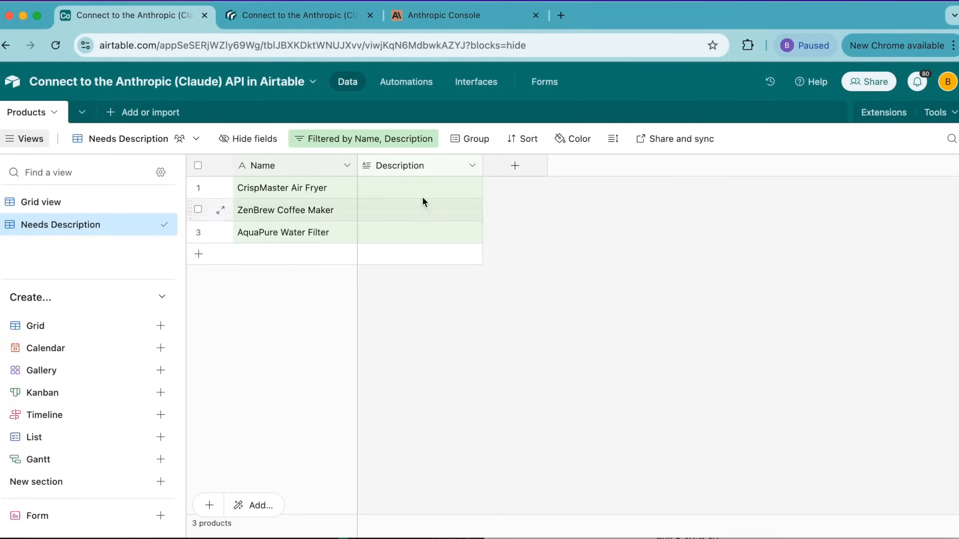
pyautogui.moveTo(398, 322)
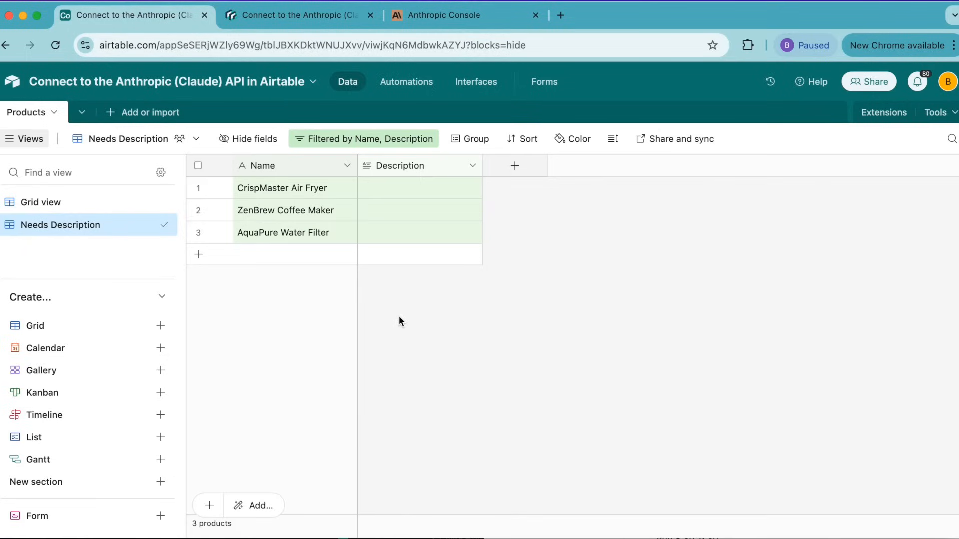
pyautogui.moveTo(541, 111)
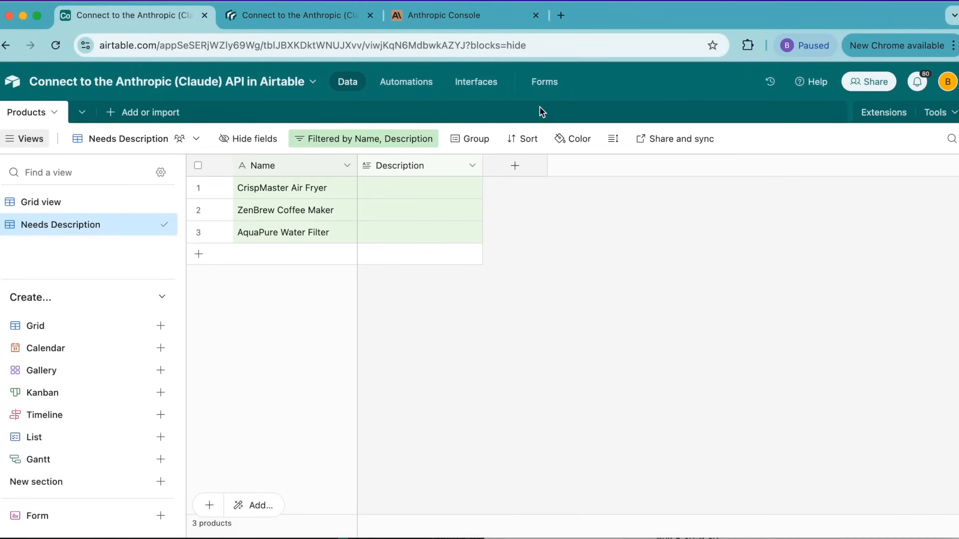
pyautogui.moveTo(341, 399)
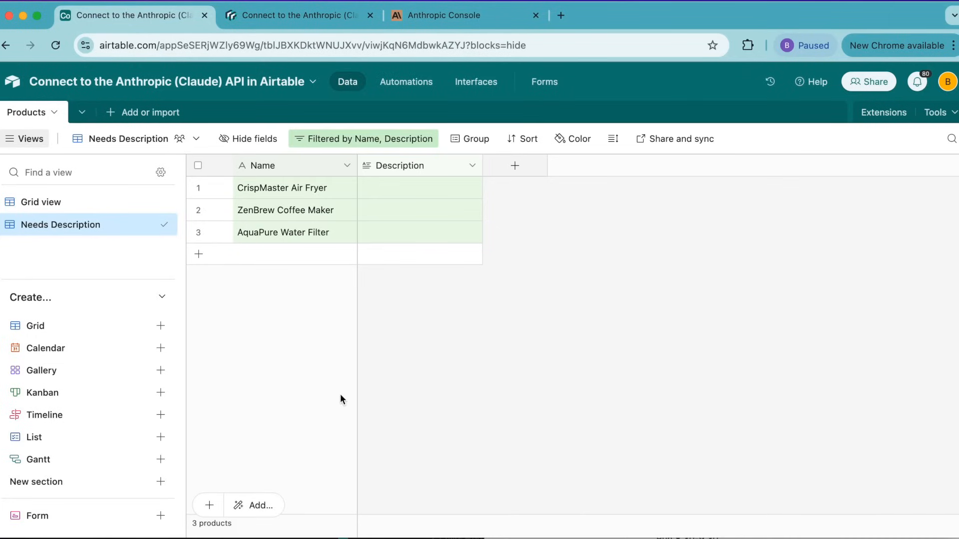
pyautogui.moveTo(465, 15)
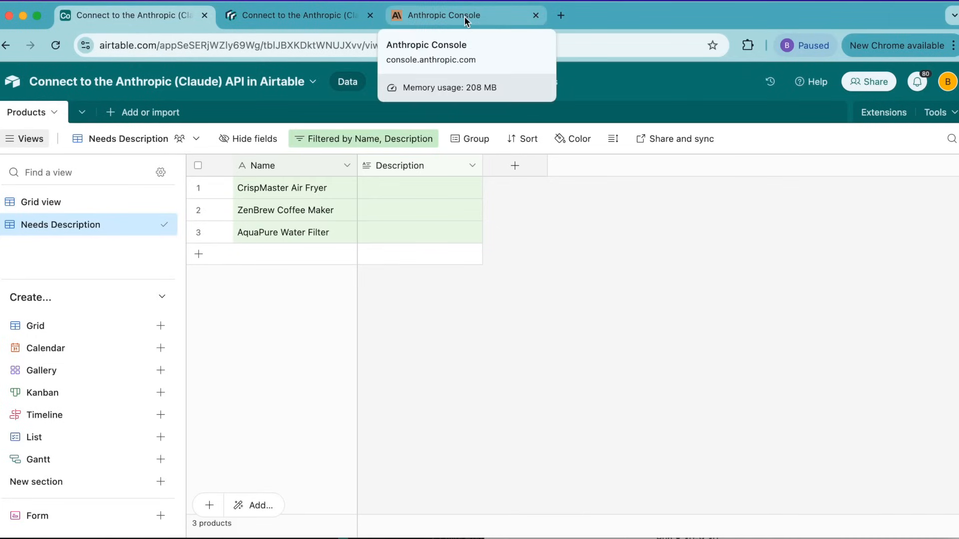
# - Create an Anthropic API key named api-key in the Default workspace and dismiss the confirmation
pyautogui.click(464, 15)
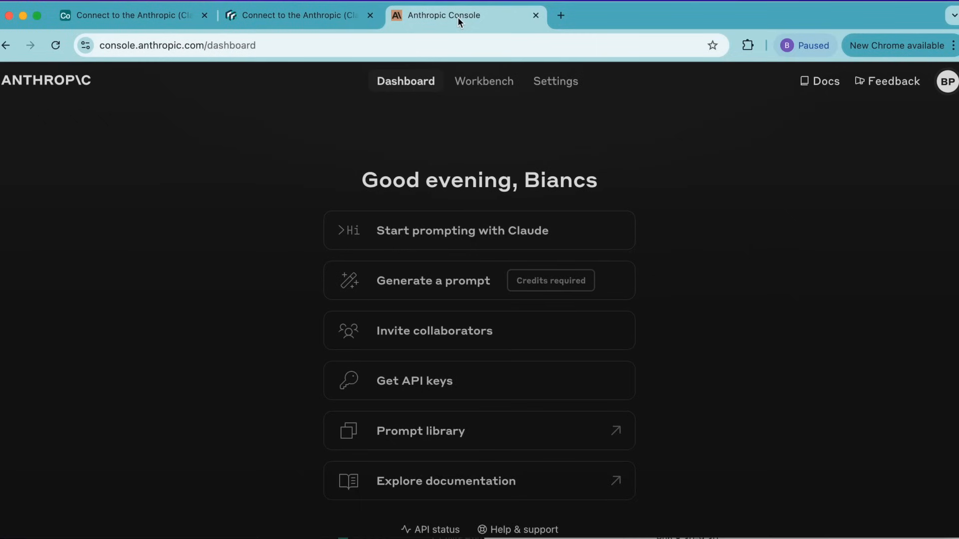
pyautogui.moveTo(698, 114)
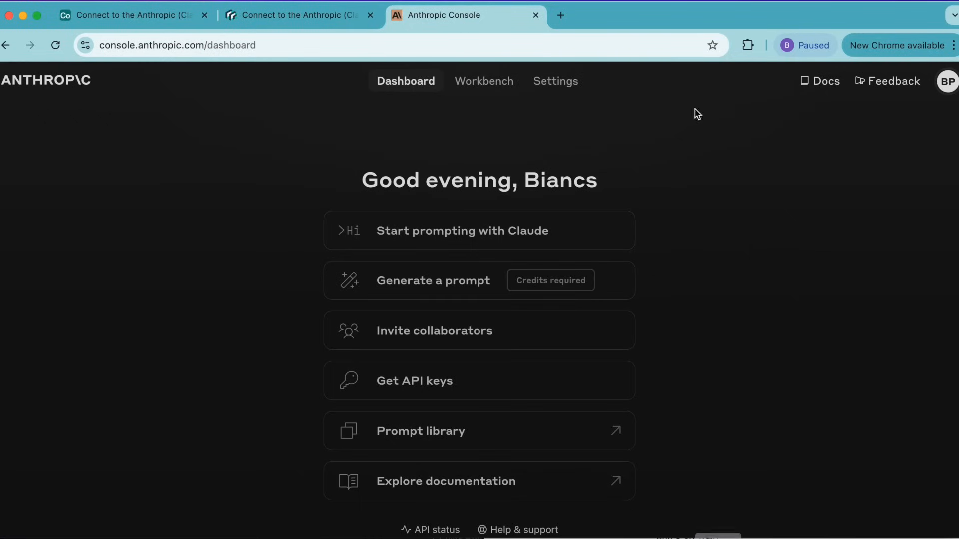
pyautogui.moveTo(433, 391)
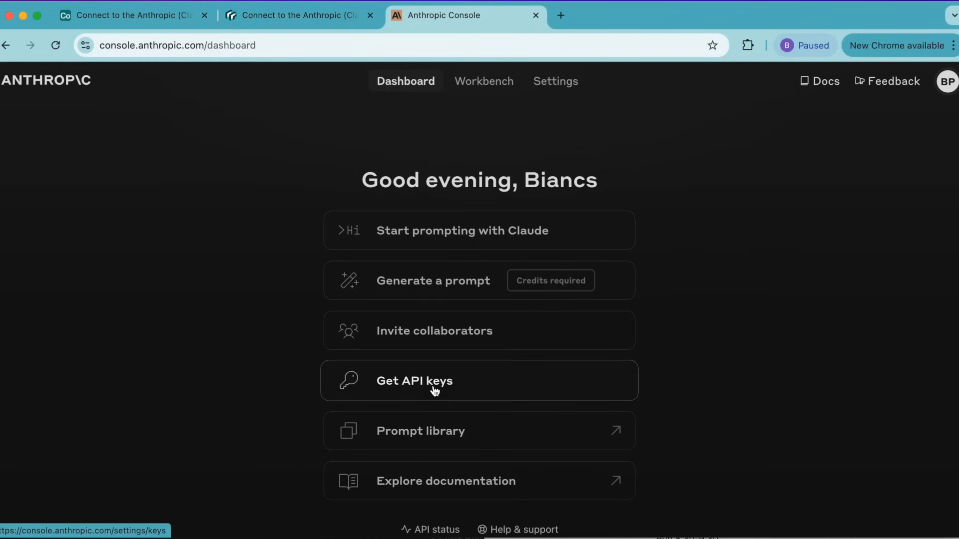
pyautogui.click(413, 380)
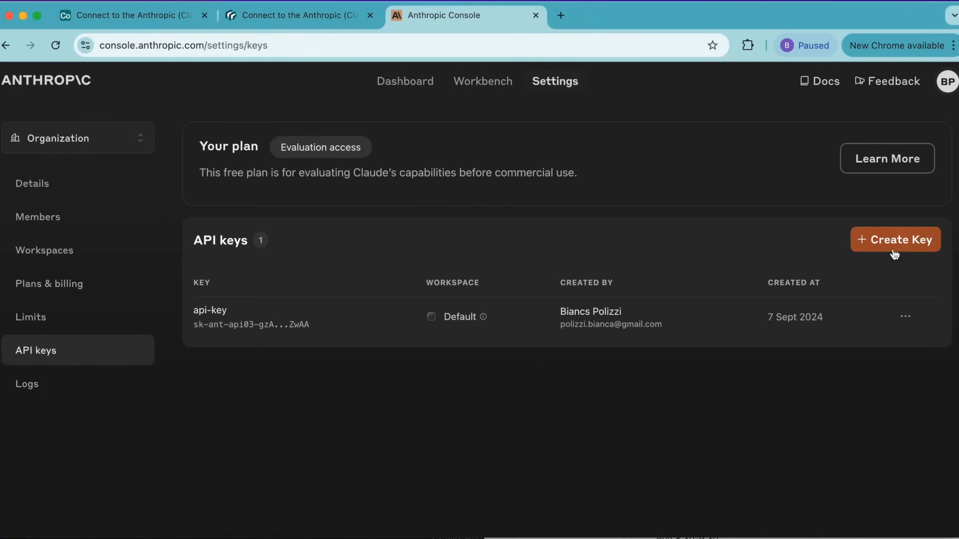
pyautogui.click(894, 238)
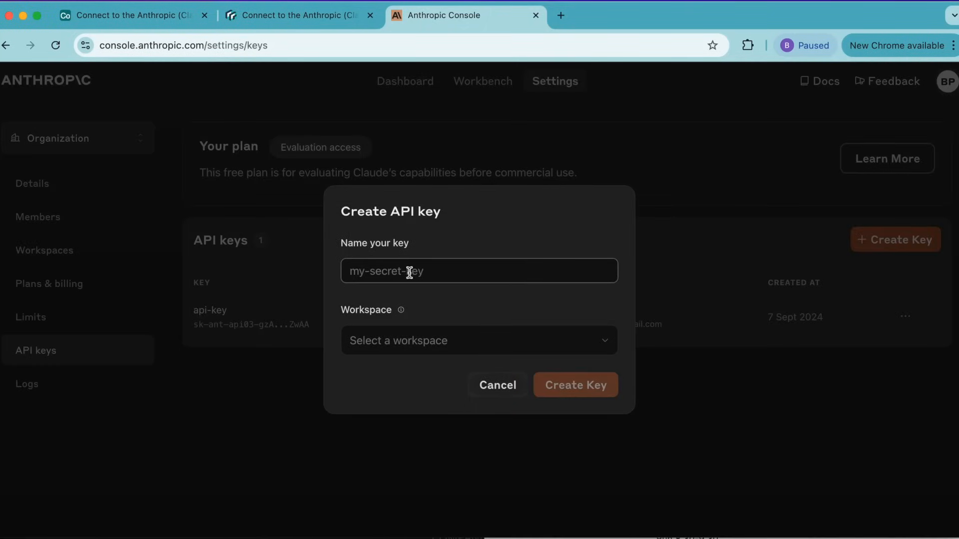
pyautogui.write('api-key')
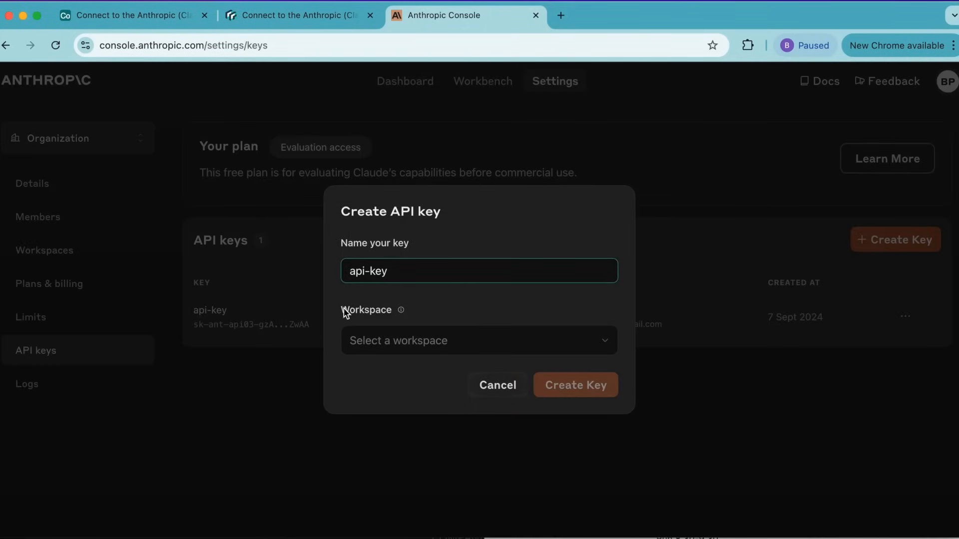
pyautogui.click(479, 340)
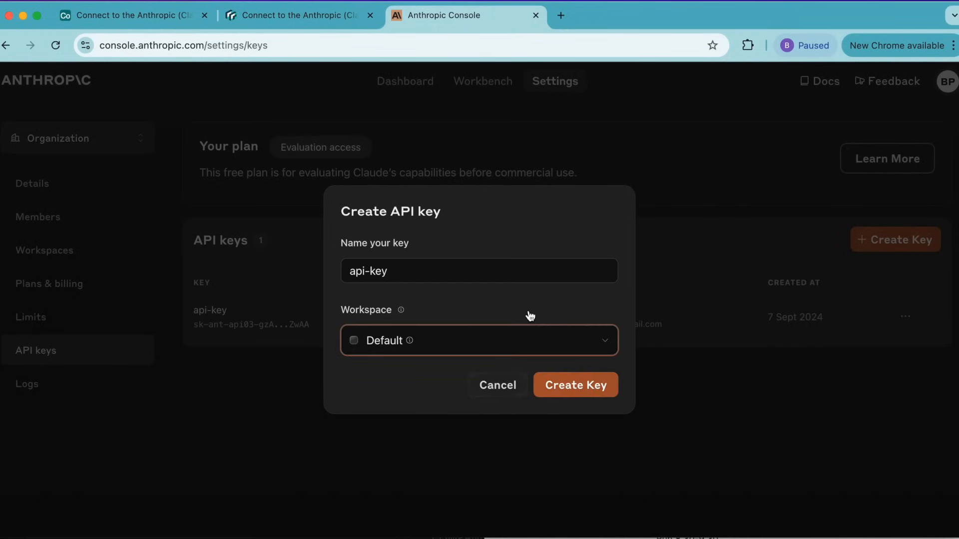
pyautogui.click(575, 384)
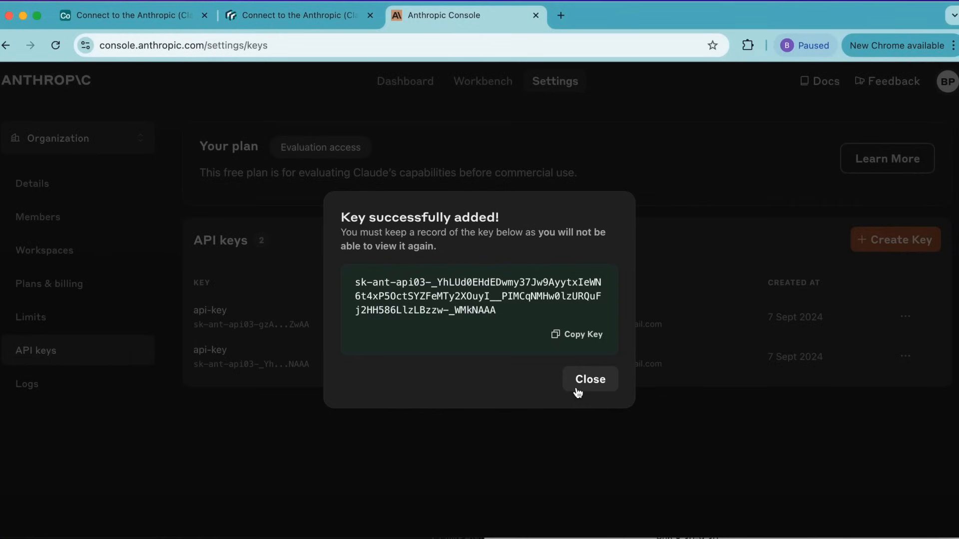
pyautogui.click(577, 333)
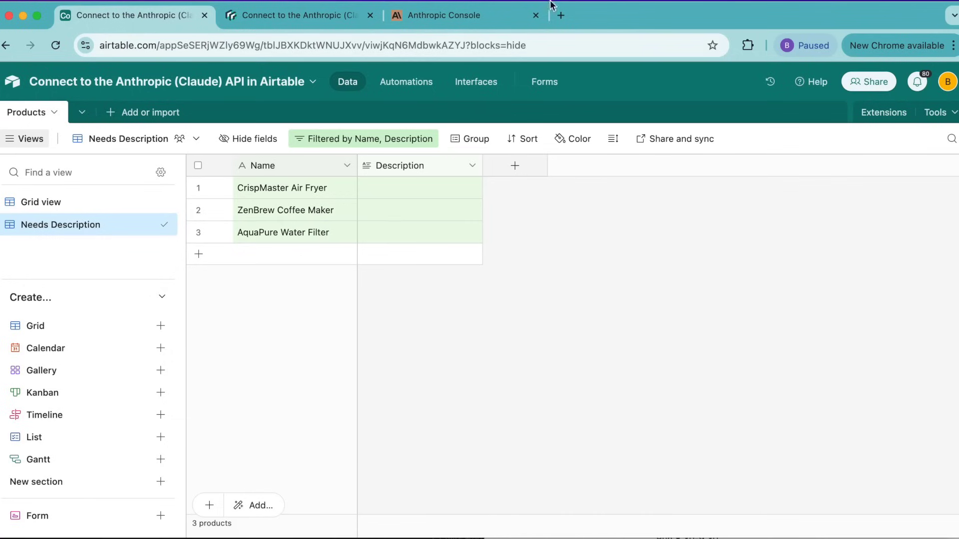
pyautogui.moveTo(728, 171)
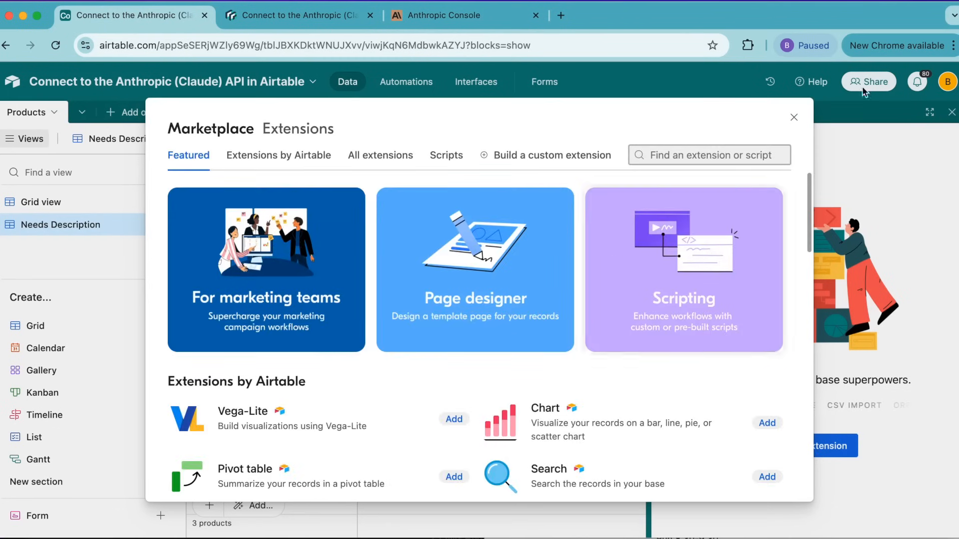
pyautogui.moveTo(662, 137)
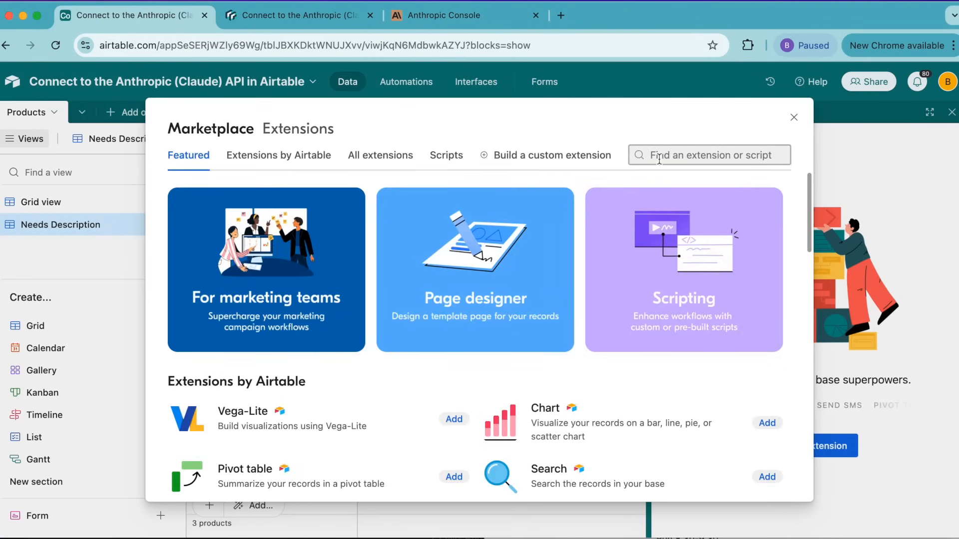
# - Search the Marketplace for 'data fetc' and add the Data Fetcher extension
pyautogui.write('data fetc')
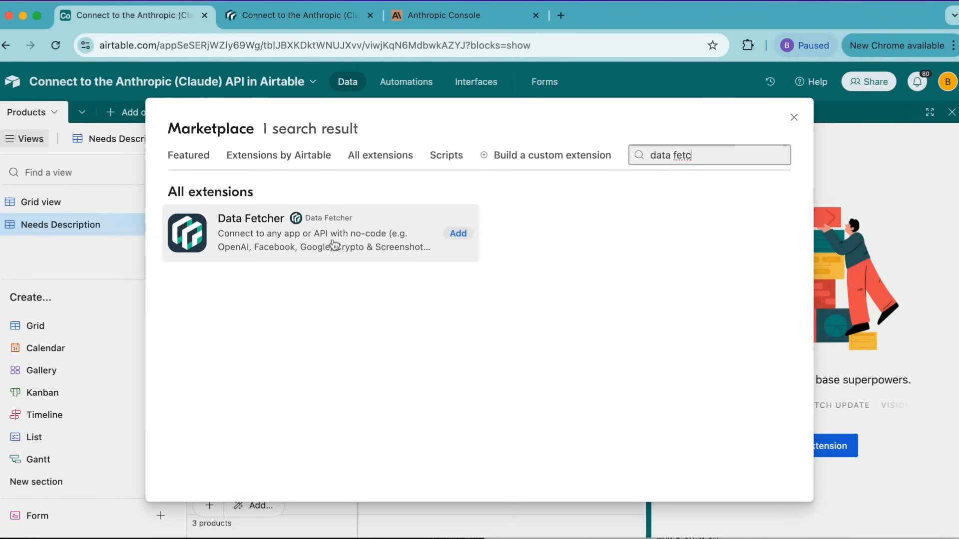
pyautogui.click(457, 233)
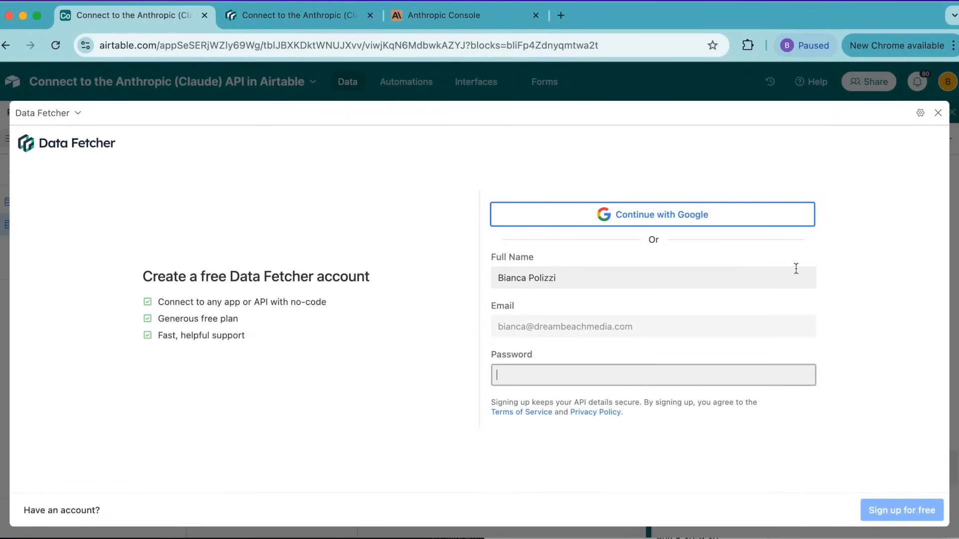
pyautogui.moveTo(704, 281)
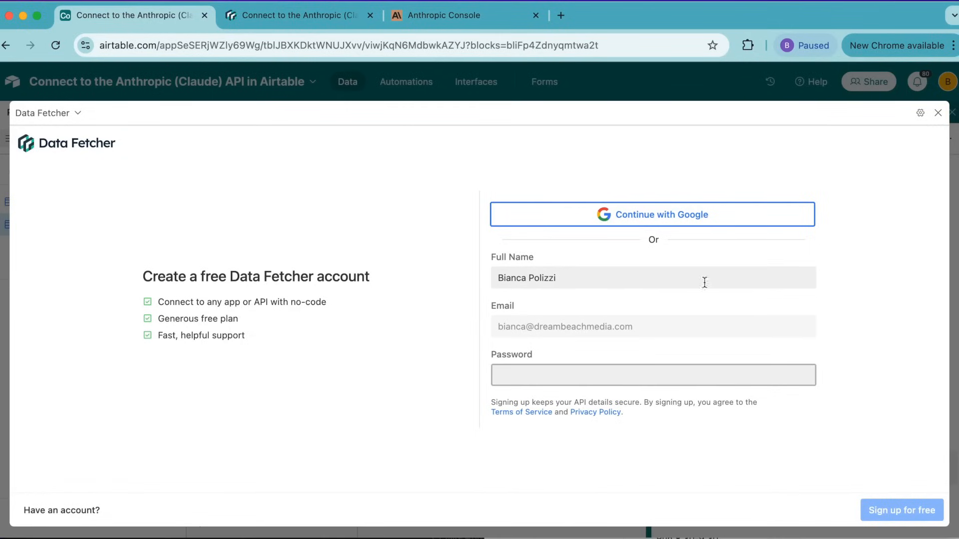
pyautogui.moveTo(688, 227)
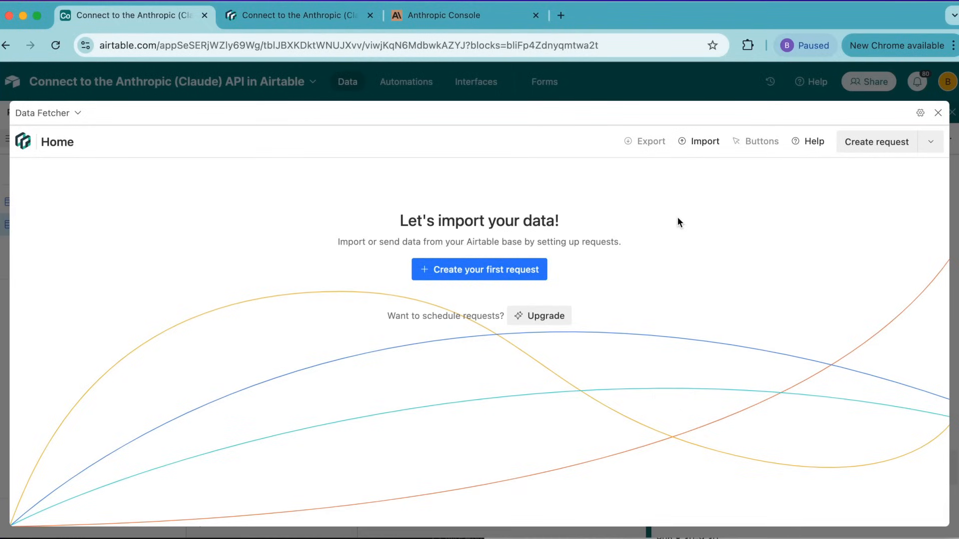
pyautogui.moveTo(523, 176)
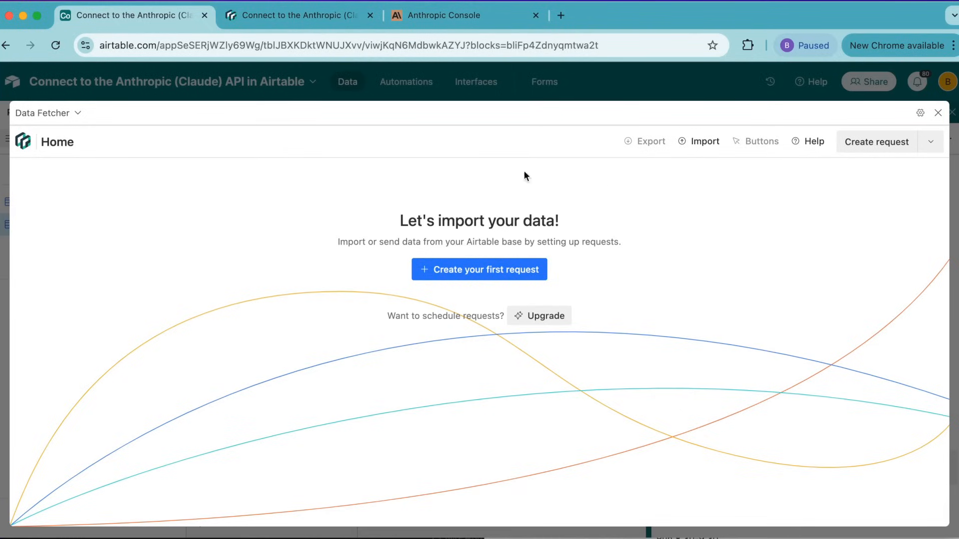
pyautogui.moveTo(478, 268)
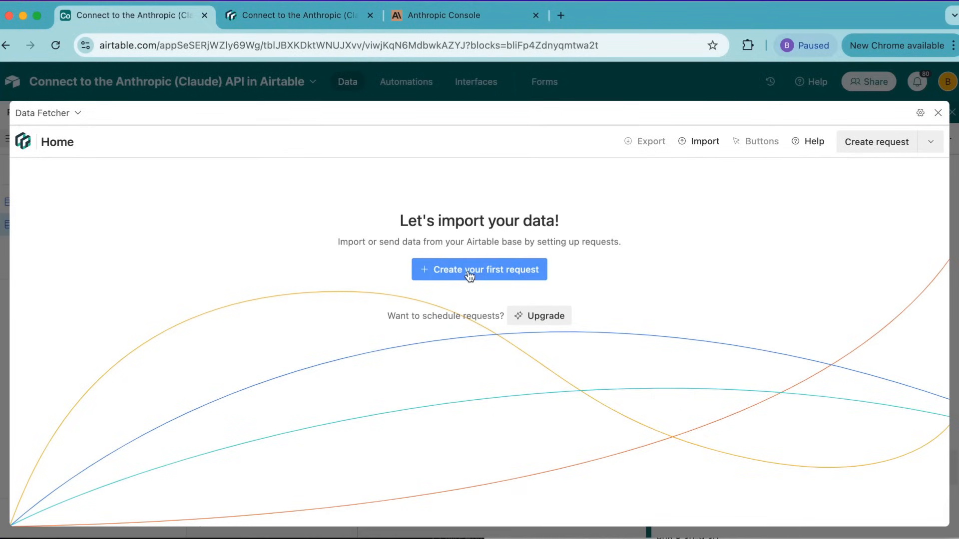
# - Start creating the first Data Fetcher request from the Home screen
pyautogui.click(478, 268)
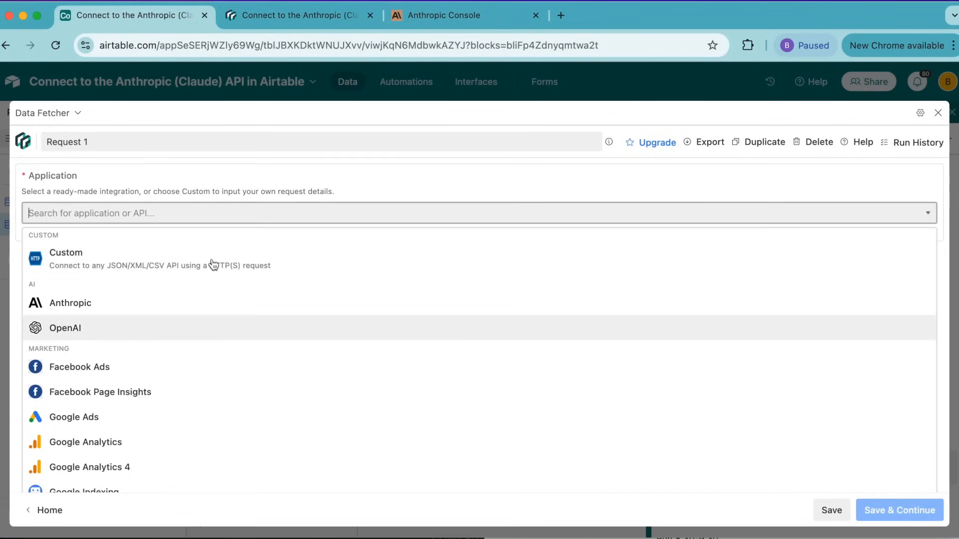
pyautogui.moveTo(91, 311)
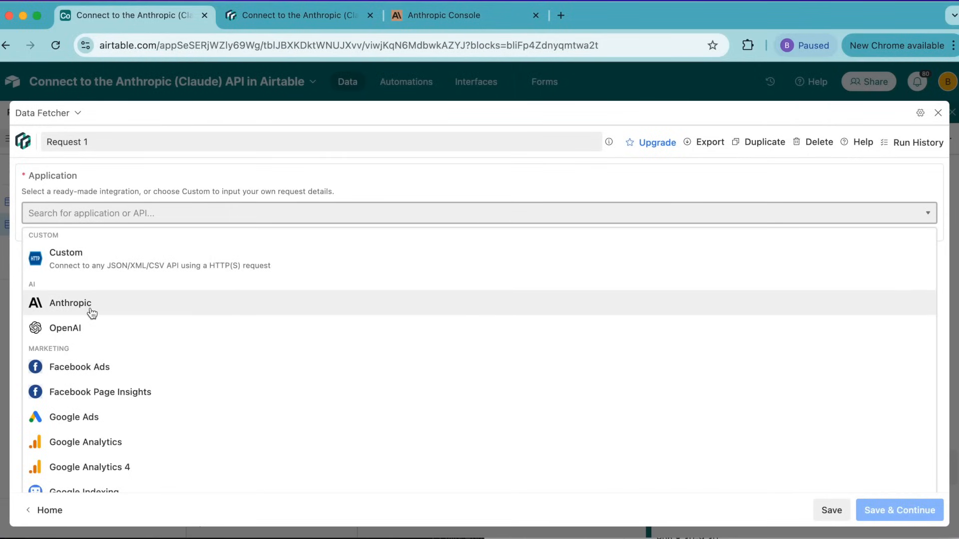
# - Choose Anthropic, name the request 'Fetch Product Captions', enter the API key and save the connection
pyautogui.click(70, 302)
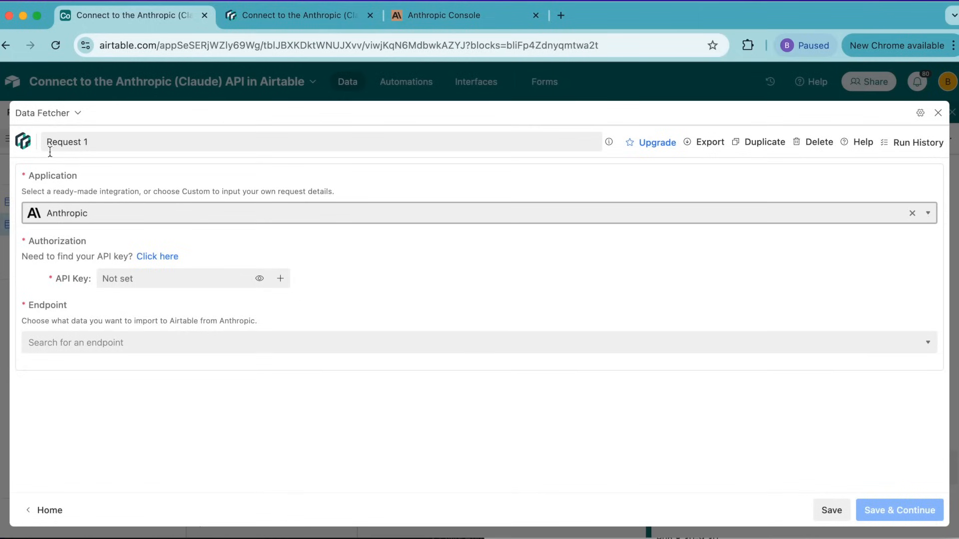
pyautogui.write('Fetch Product Captions')
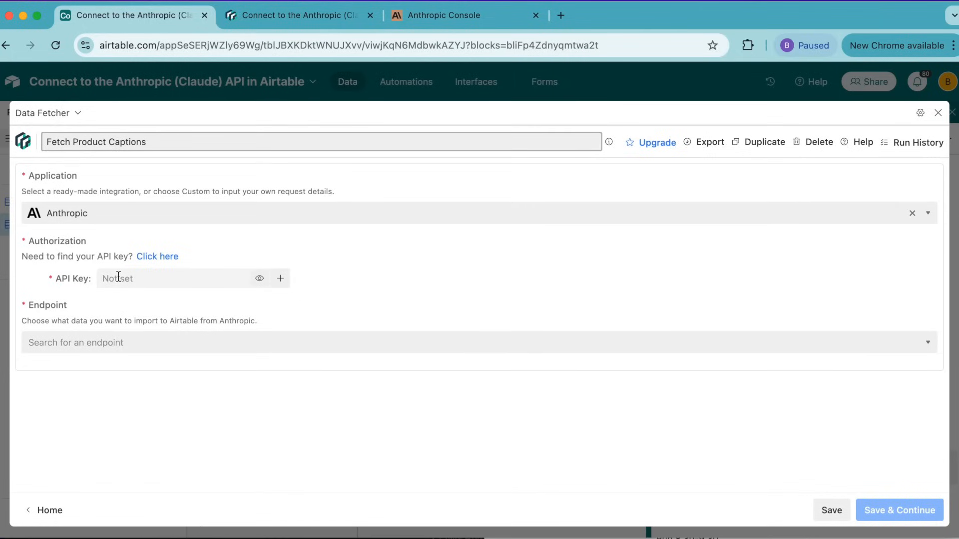
pyautogui.click(147, 141)
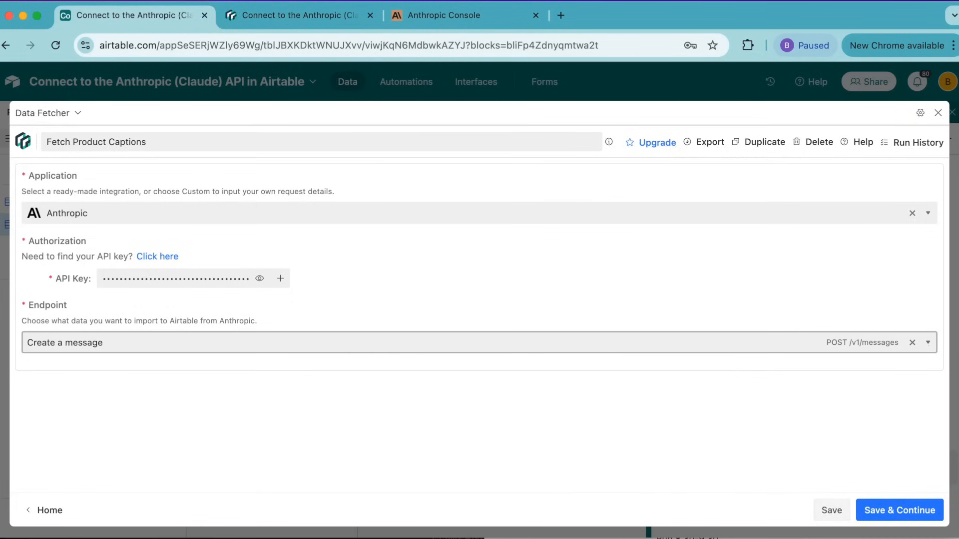
pyautogui.click(899, 510)
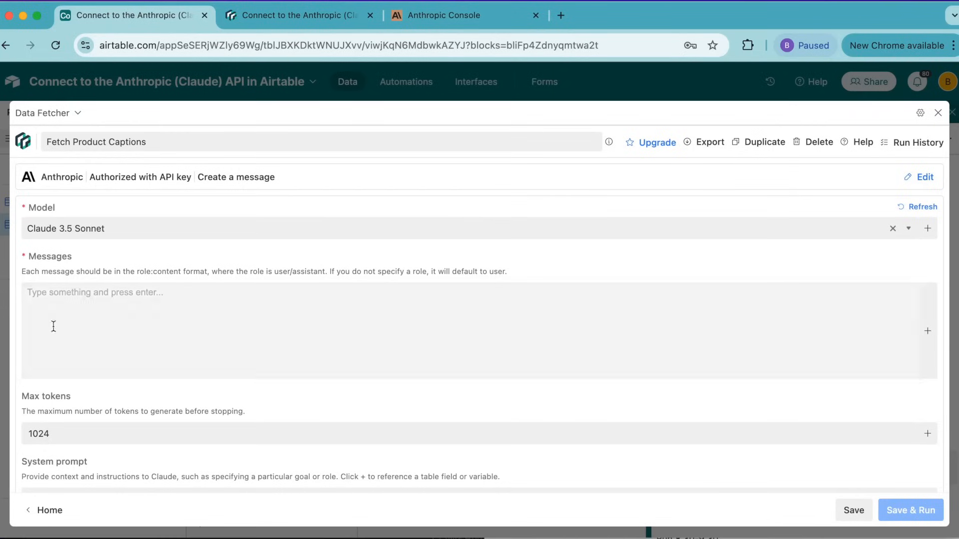
pyautogui.moveTo(126, 246)
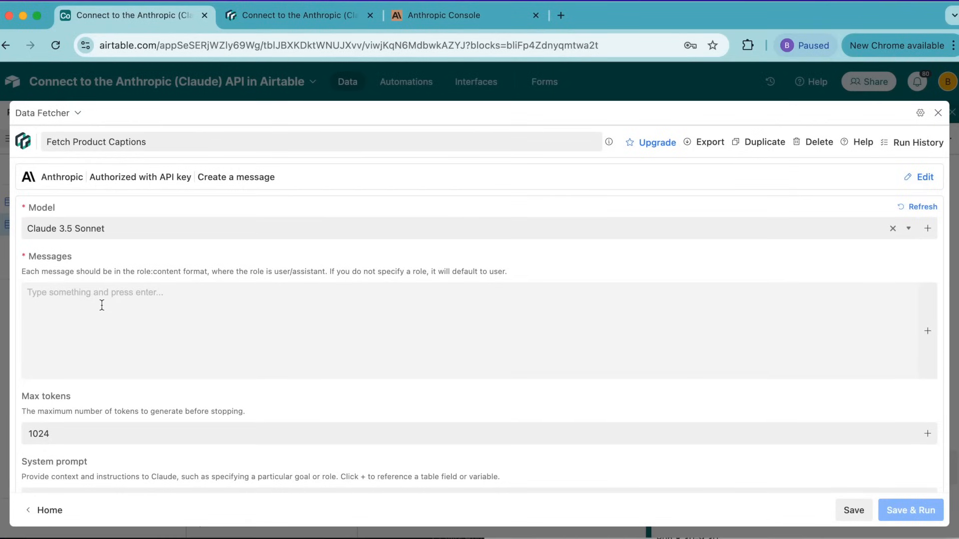
# - Enter 'Generate an Instagram caption for' into the Messages field
pyautogui.write('Generate an Instagram caption for')
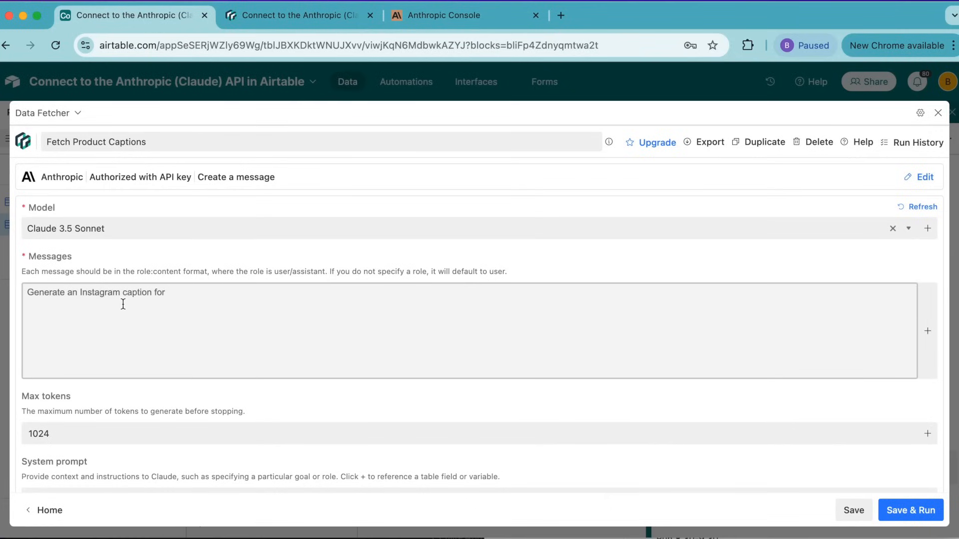
pyautogui.moveTo(657, 143)
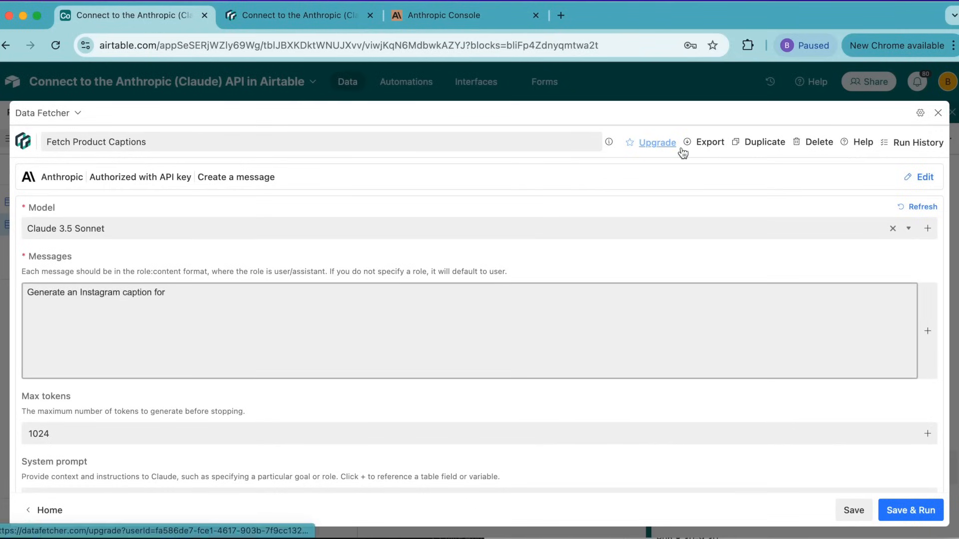
pyautogui.moveTo(927, 330)
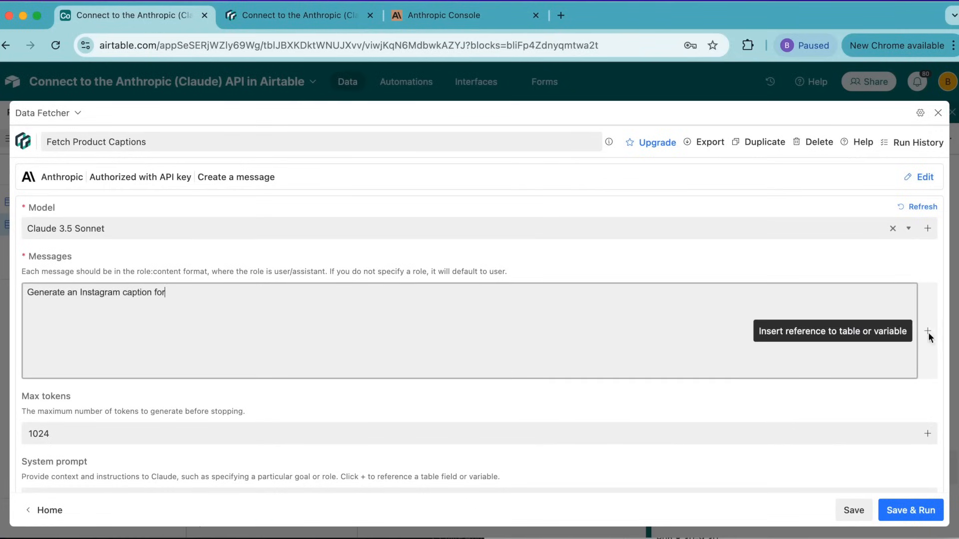
# - Insert a reference to the Products Name field into the prompt and end it with a period
pyautogui.click(928, 331)
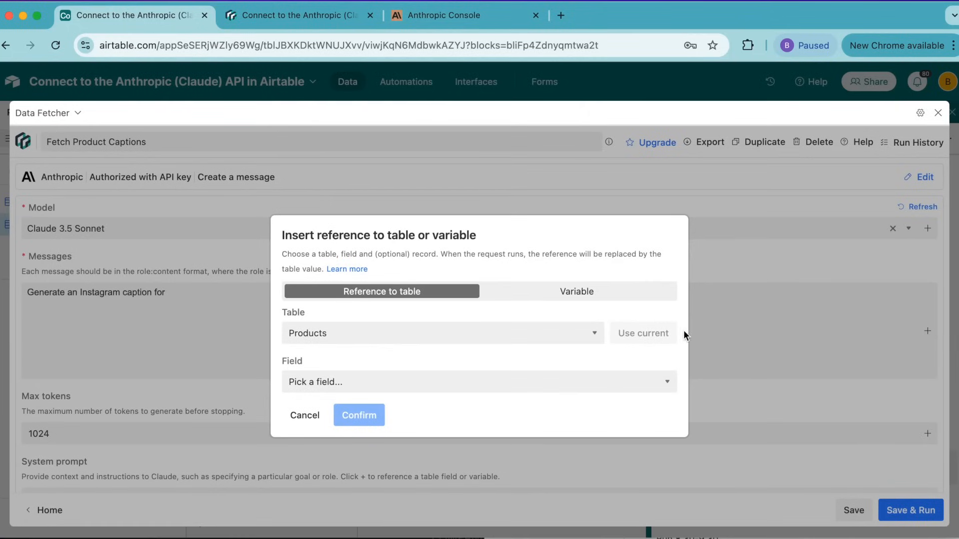
pyautogui.moveTo(323, 325)
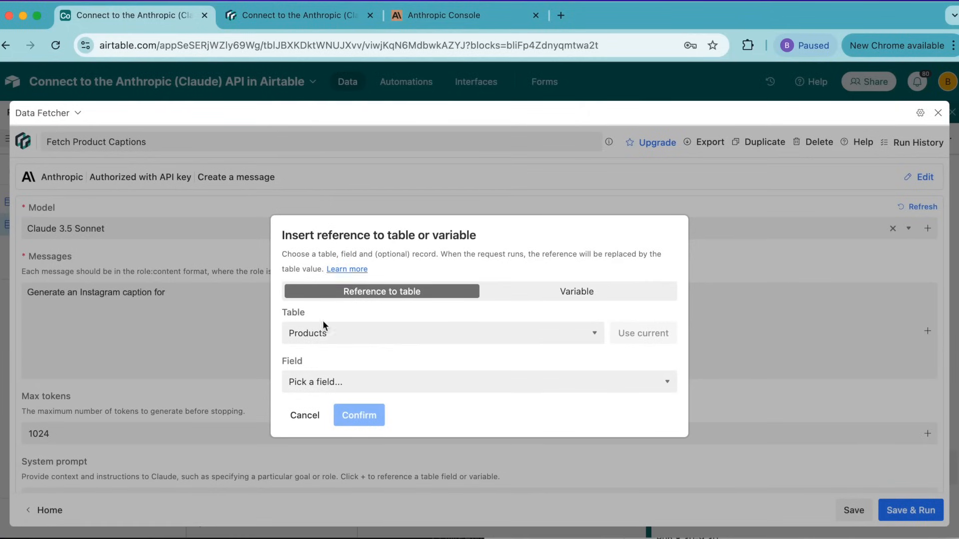
pyautogui.click(478, 381)
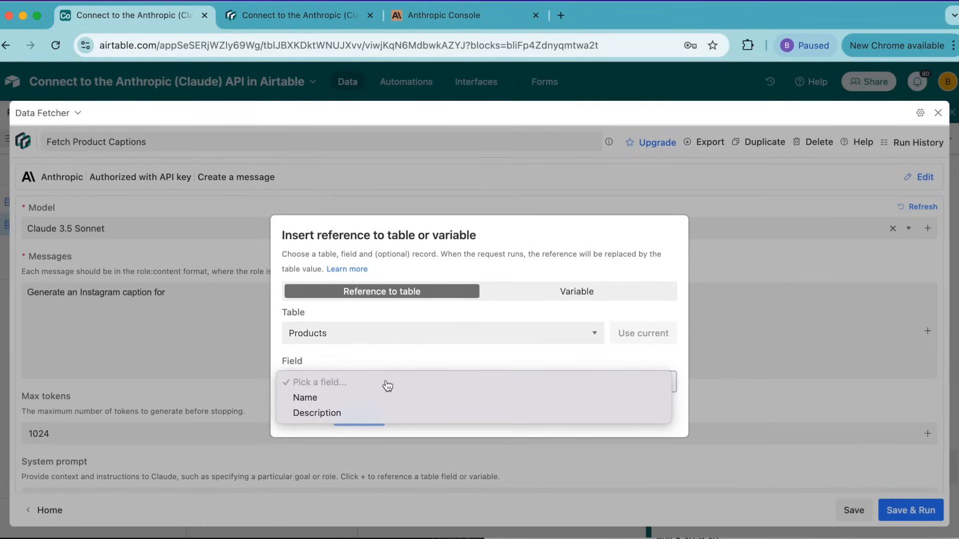
pyautogui.click(304, 397)
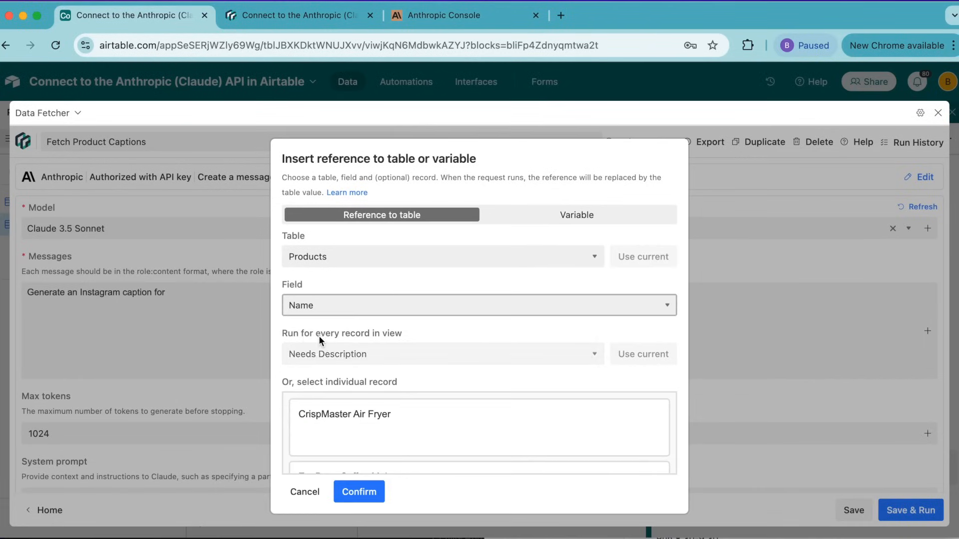
pyautogui.moveTo(380, 355)
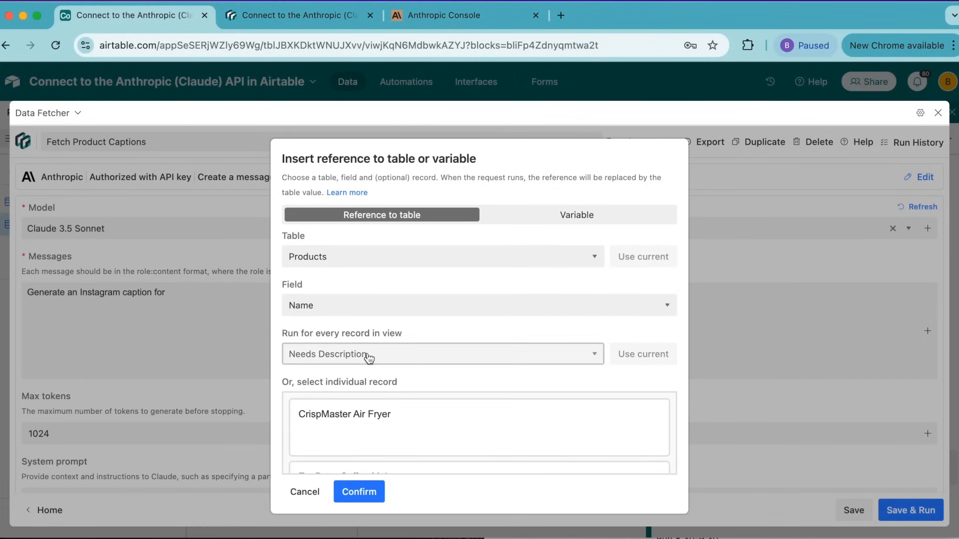
pyautogui.moveTo(359, 491)
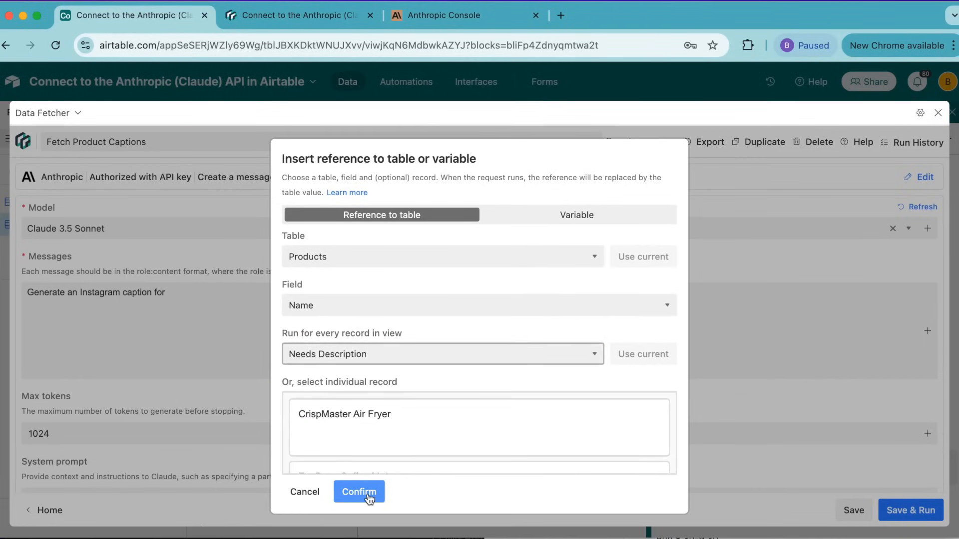
pyautogui.click(359, 491)
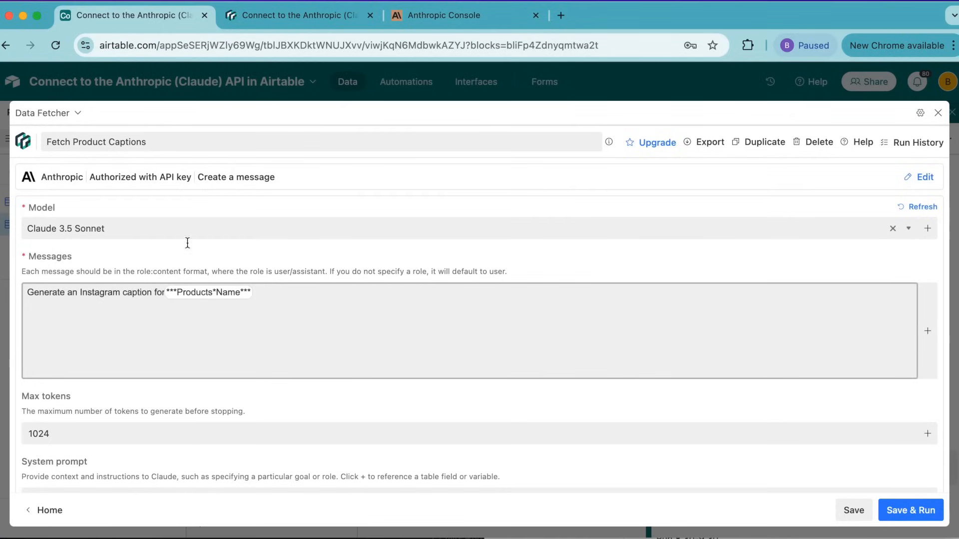
pyautogui.moveTo(170, 274)
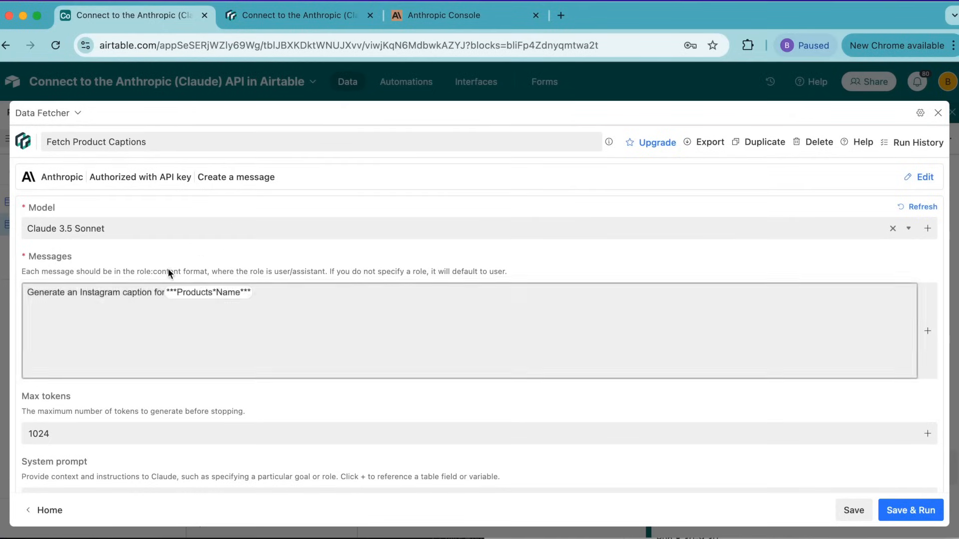
pyautogui.write('.')
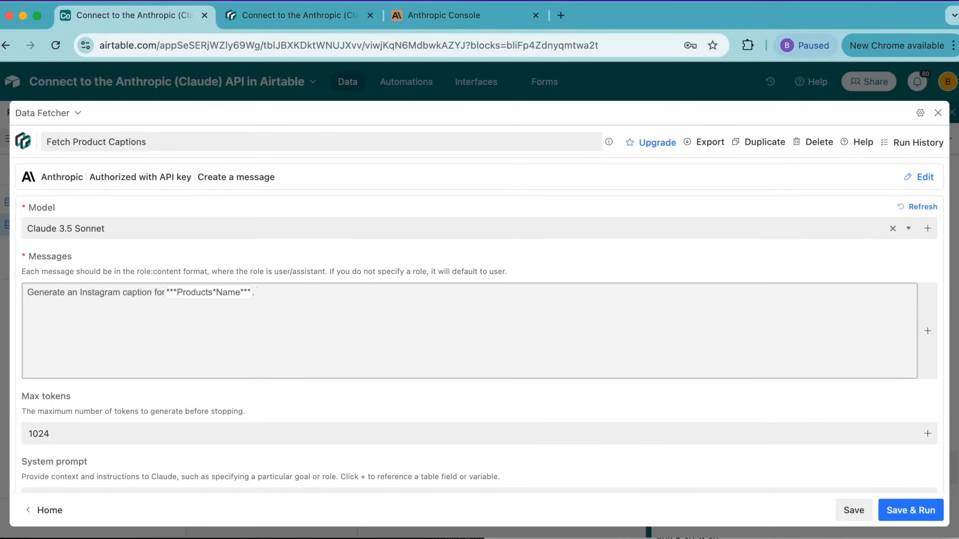
# - Scroll the tutorial article down to step 5 with the extra Messages instructions
pyautogui.click(300, 15)
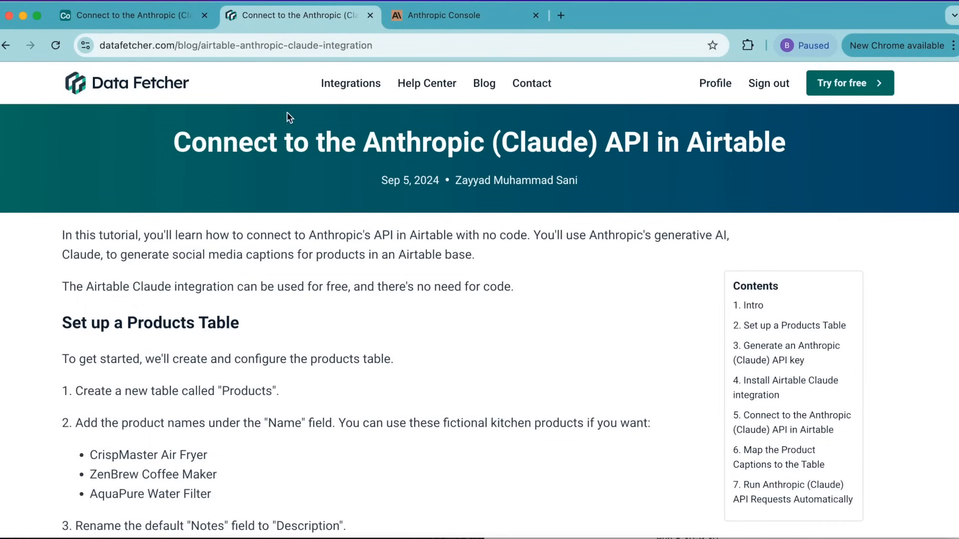
pyautogui.moveTo(410, 125)
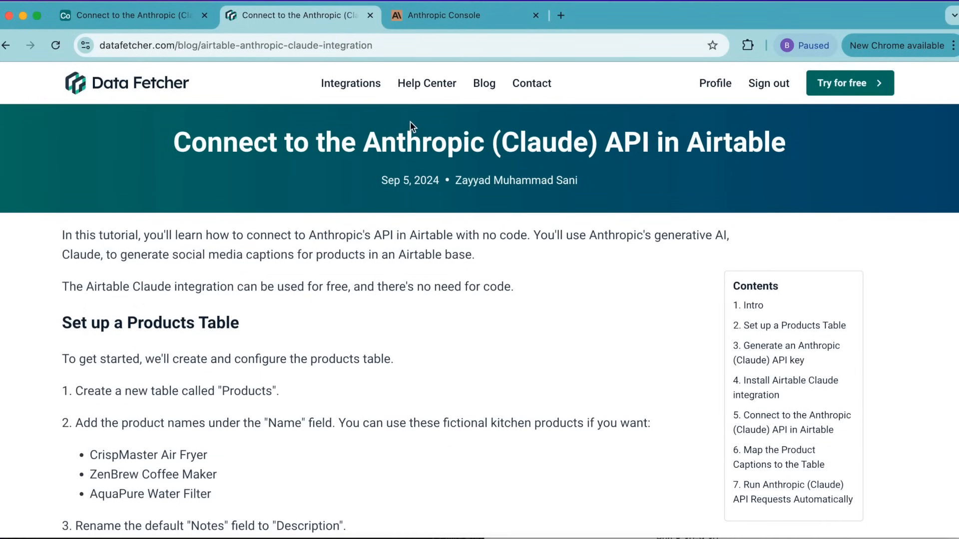
pyautogui.scroll(-3)
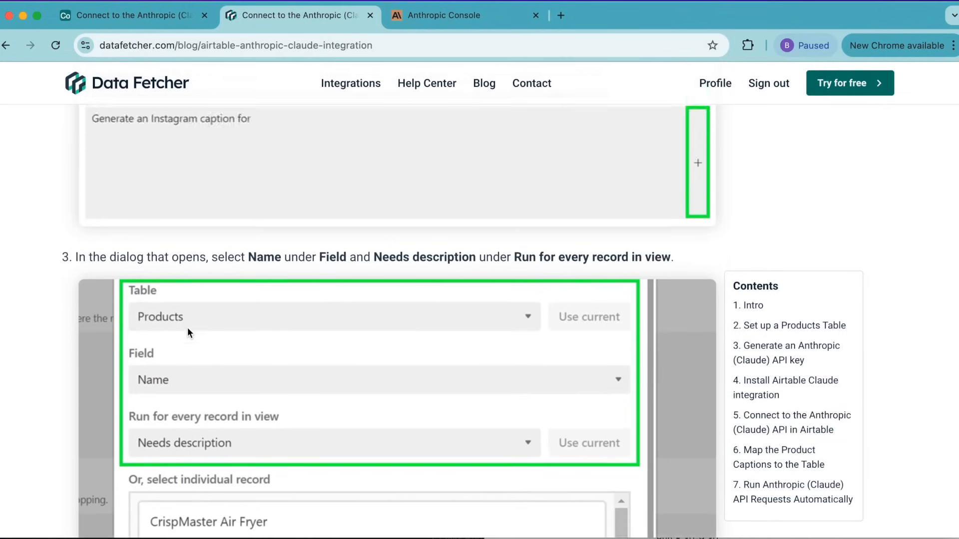
pyautogui.scroll(-3)
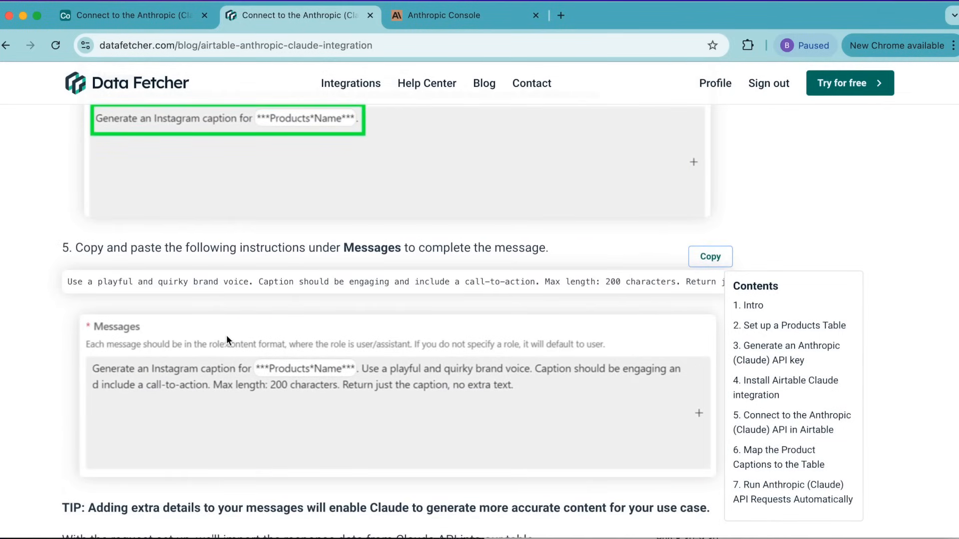
pyautogui.moveTo(286, 268)
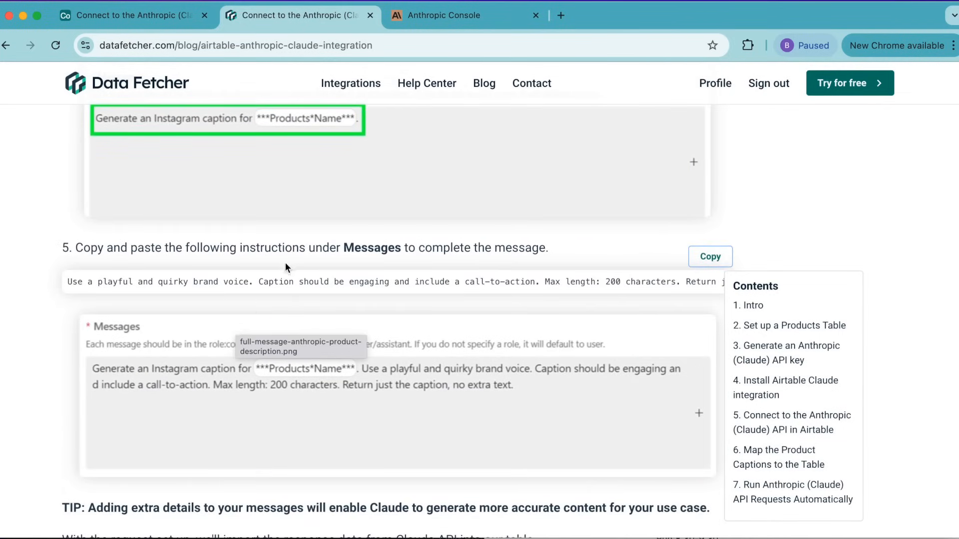
pyautogui.moveTo(175, 259)
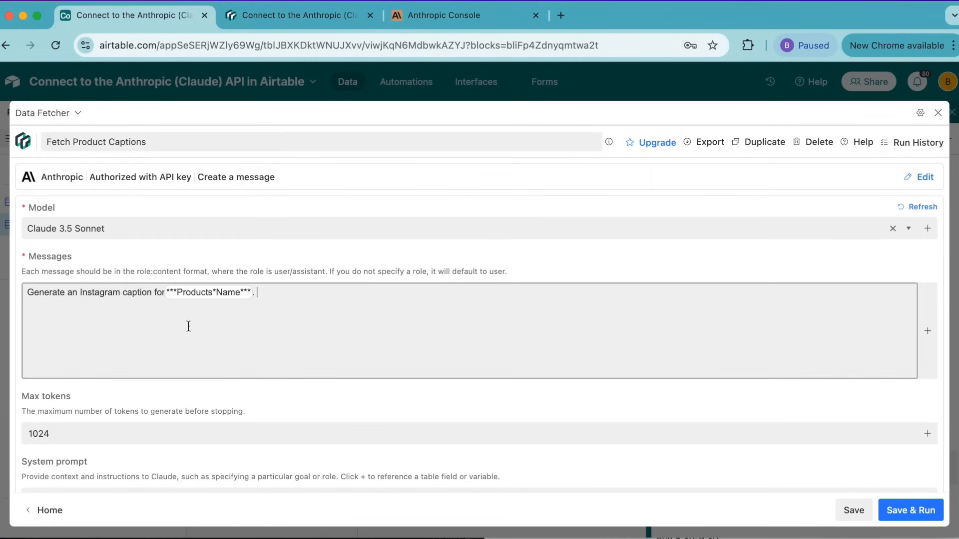
# - Append the playful, quirky brand-voice and call-to-action instructions after the Name reference
pyautogui.write('Use a playful and quirky brand voice. Caption should be engaging and include a call-to-action. Max length: 200 characters. Return just the caption, no extra text.')
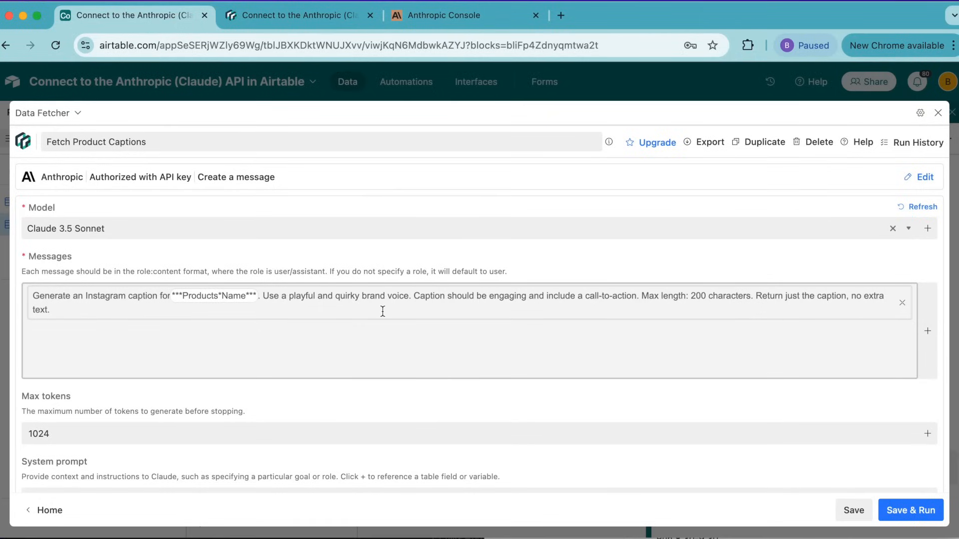
pyautogui.moveTo(560, 314)
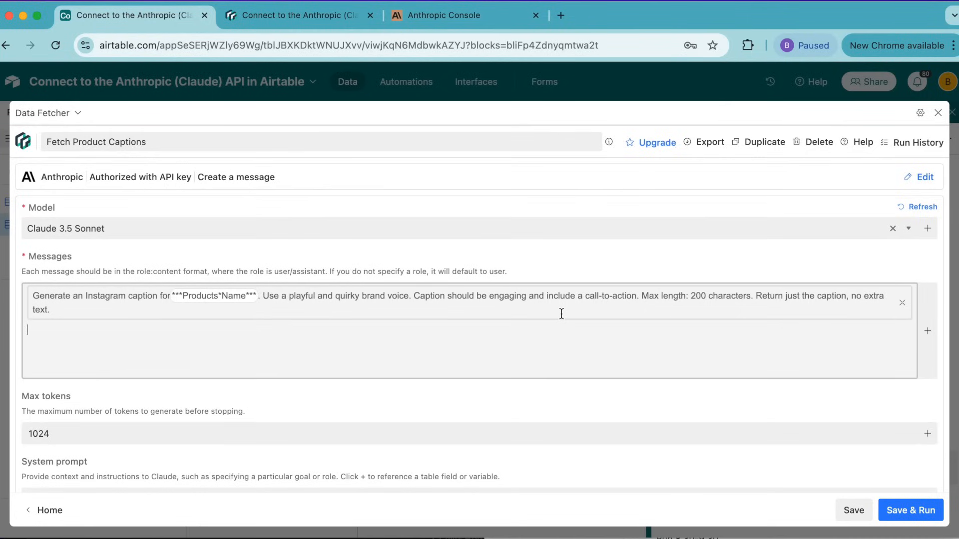
pyautogui.moveTo(865, 186)
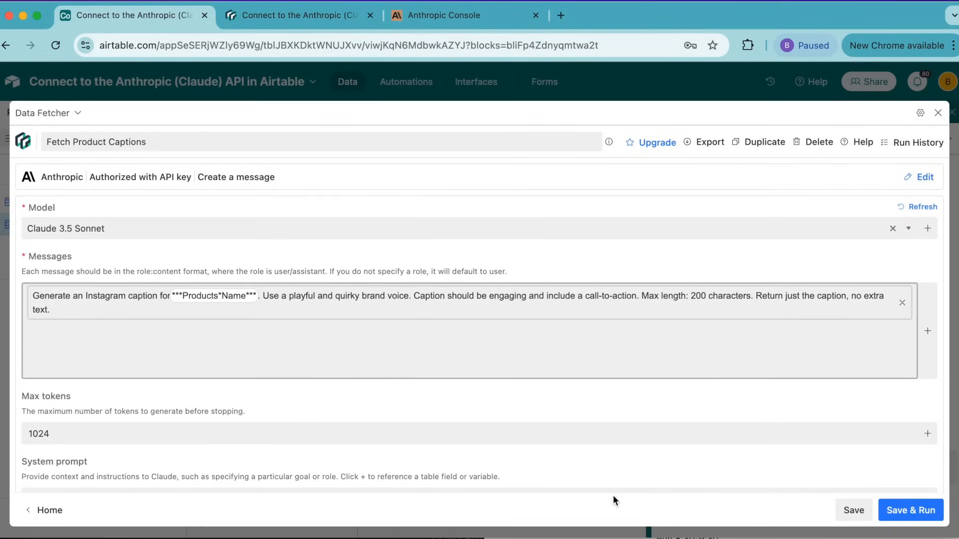
pyautogui.moveTo(911, 510)
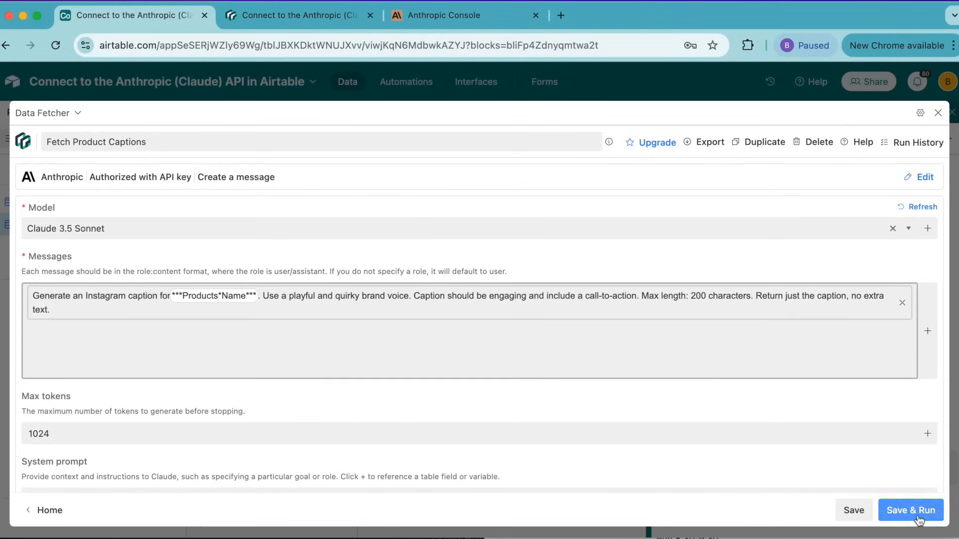
# - Map Claude's Message response to the existing Description field and run the caption request
pyautogui.click(911, 510)
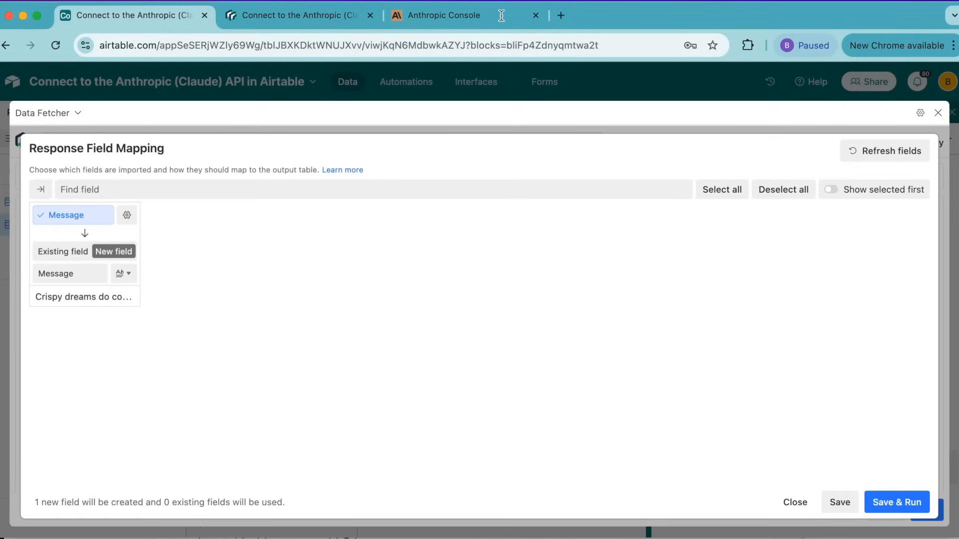
pyautogui.moveTo(171, 307)
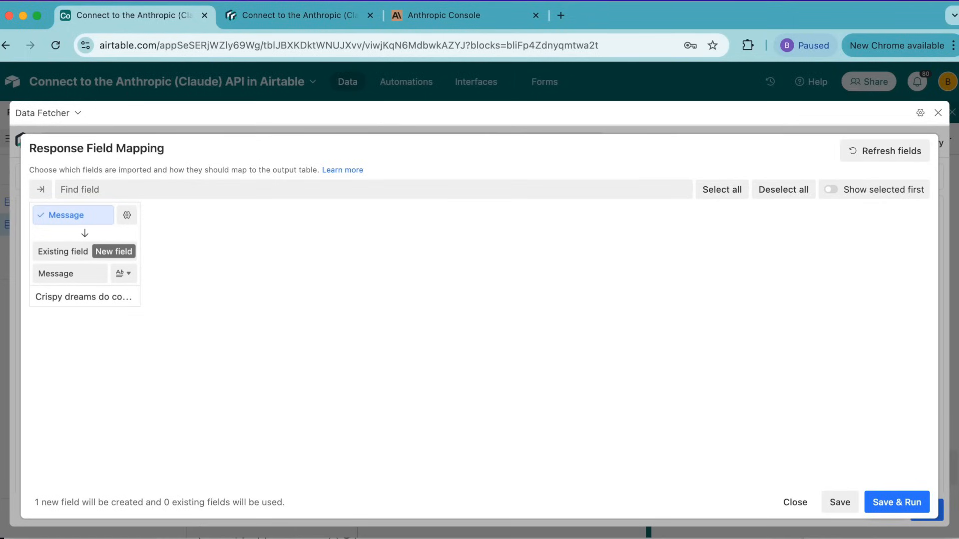
pyautogui.moveTo(51, 214)
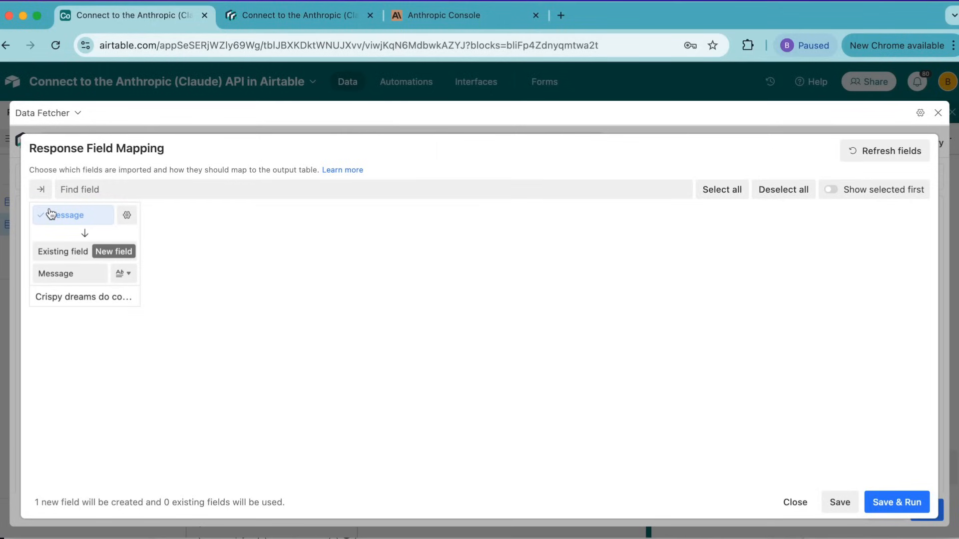
pyautogui.moveTo(88, 256)
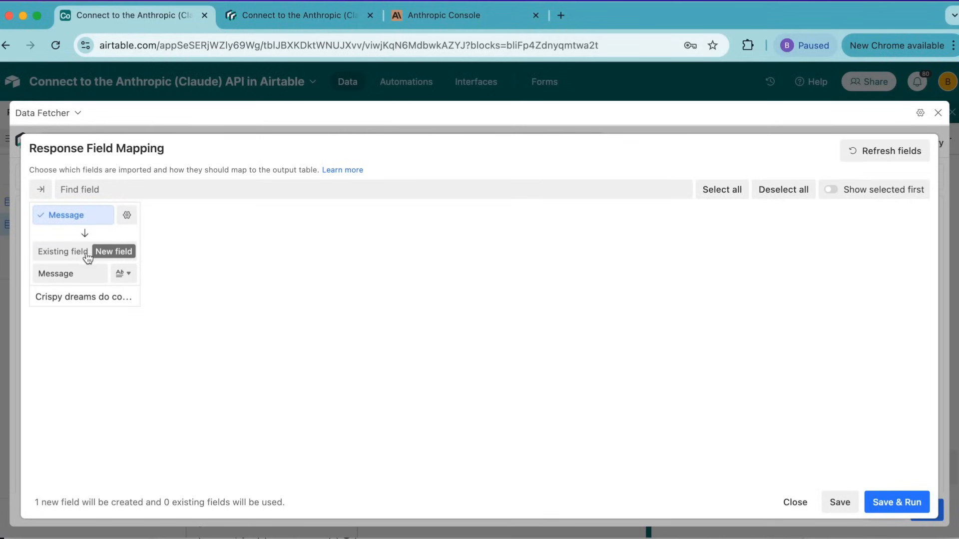
pyautogui.click(62, 252)
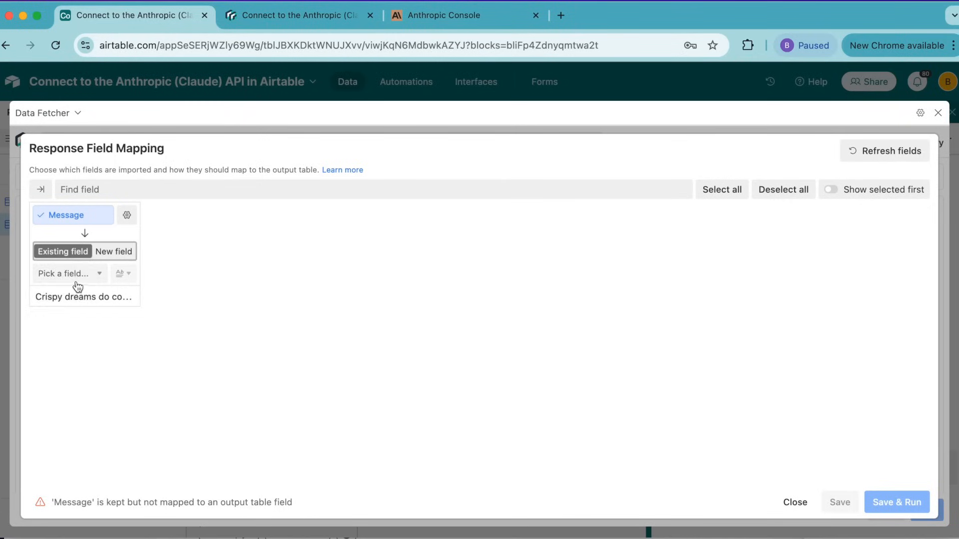
pyautogui.click(63, 273)
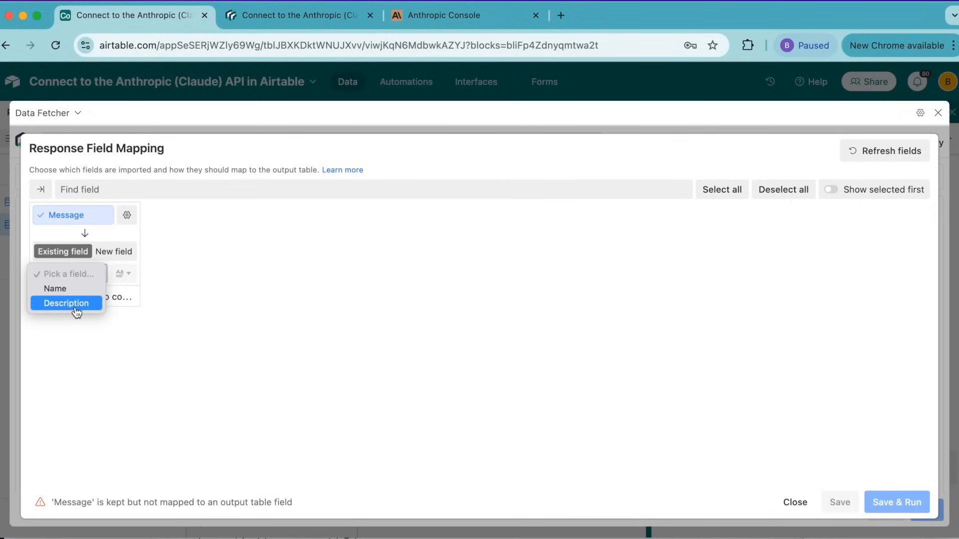
pyautogui.click(66, 304)
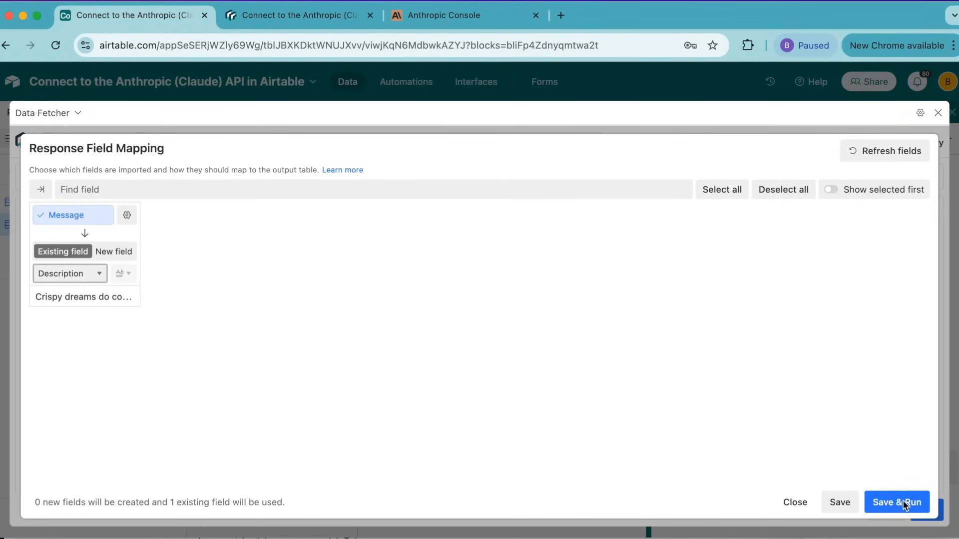
pyautogui.click(897, 503)
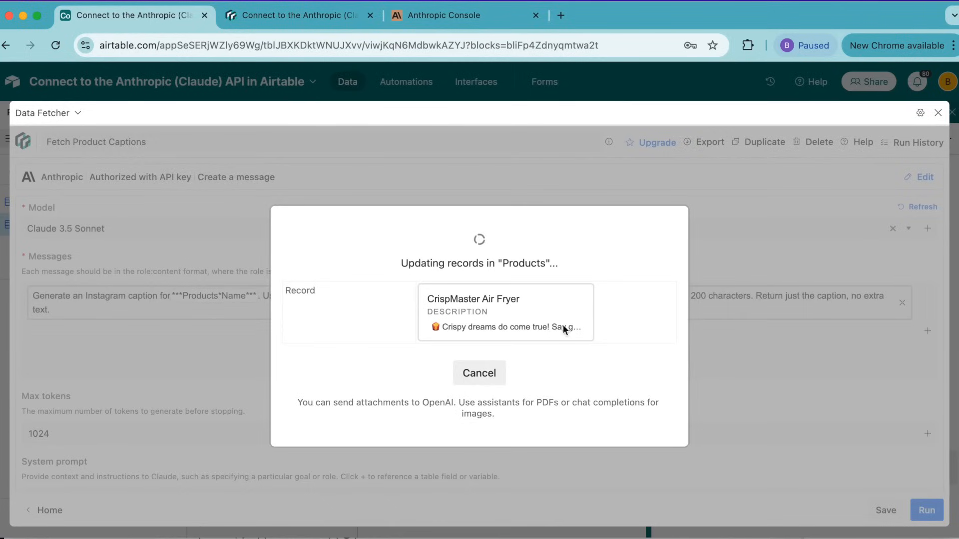
# - Hide the Extensions panel to view the three products' generated captions in the grid
pyautogui.click(952, 113)
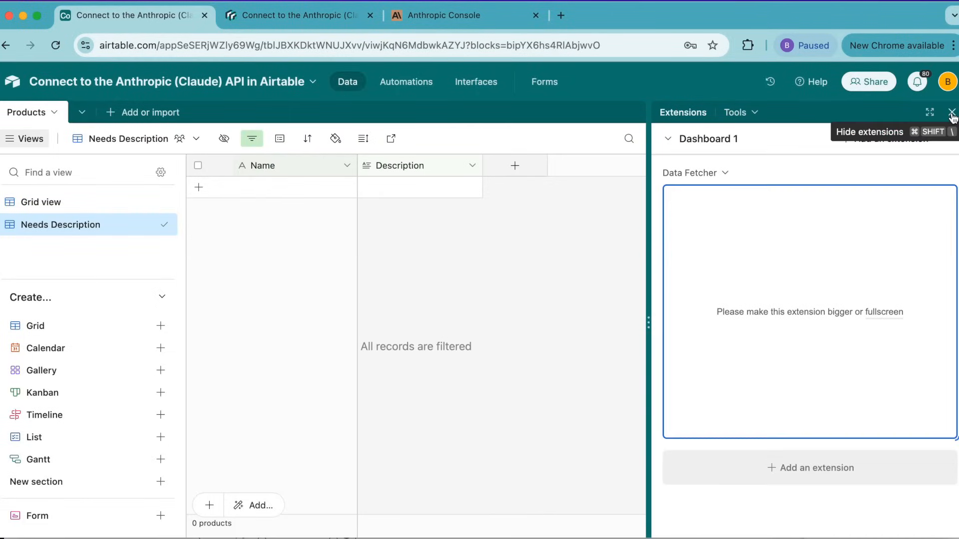
pyautogui.click(952, 112)
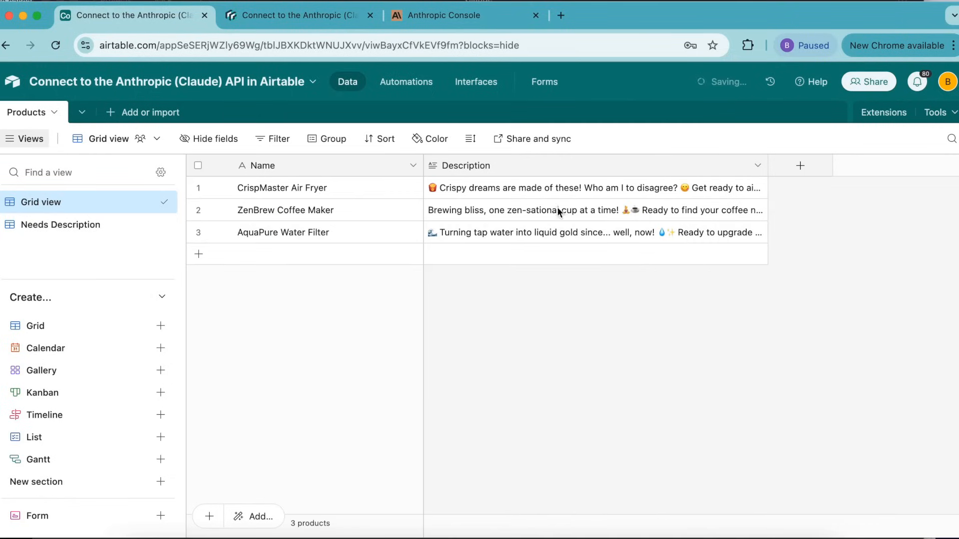
pyautogui.moveTo(677, 245)
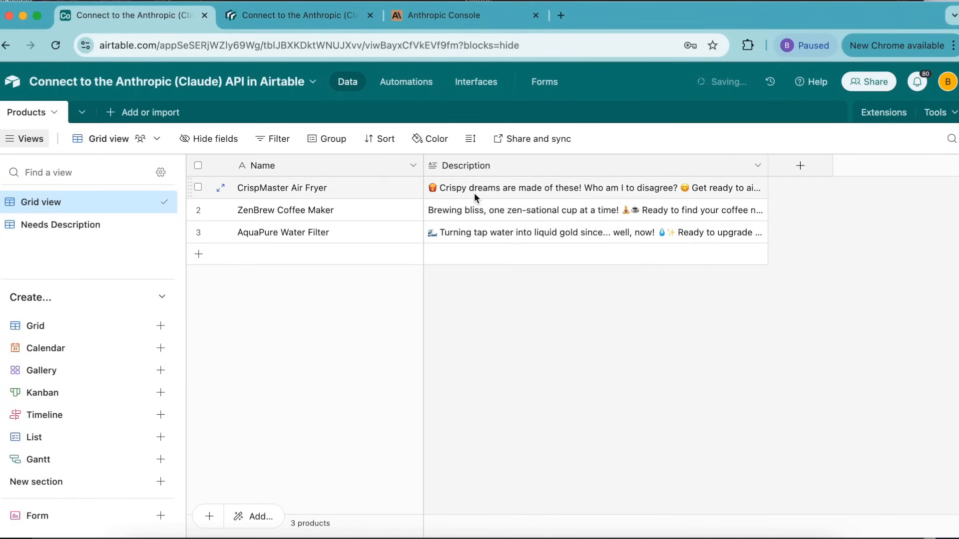
pyautogui.moveTo(244, 99)
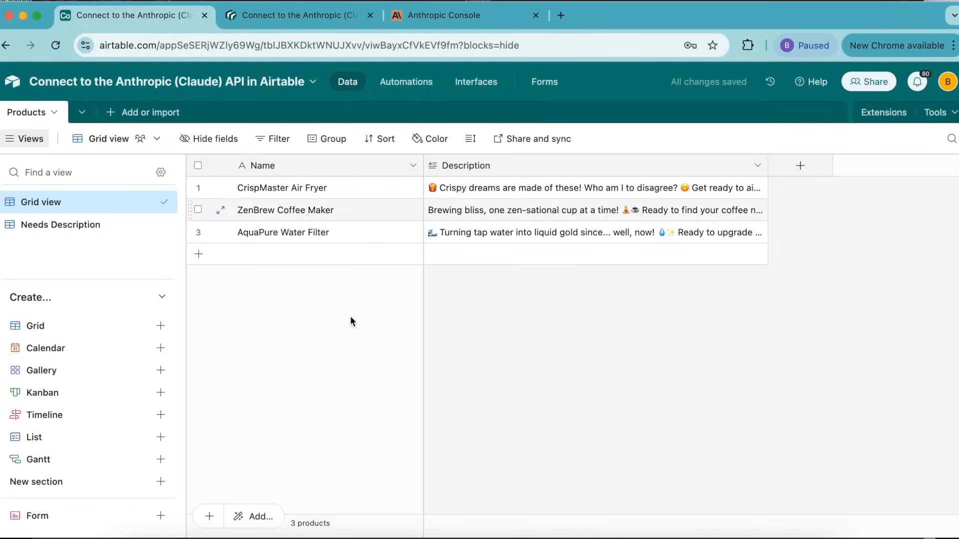
pyautogui.moveTo(430, 345)
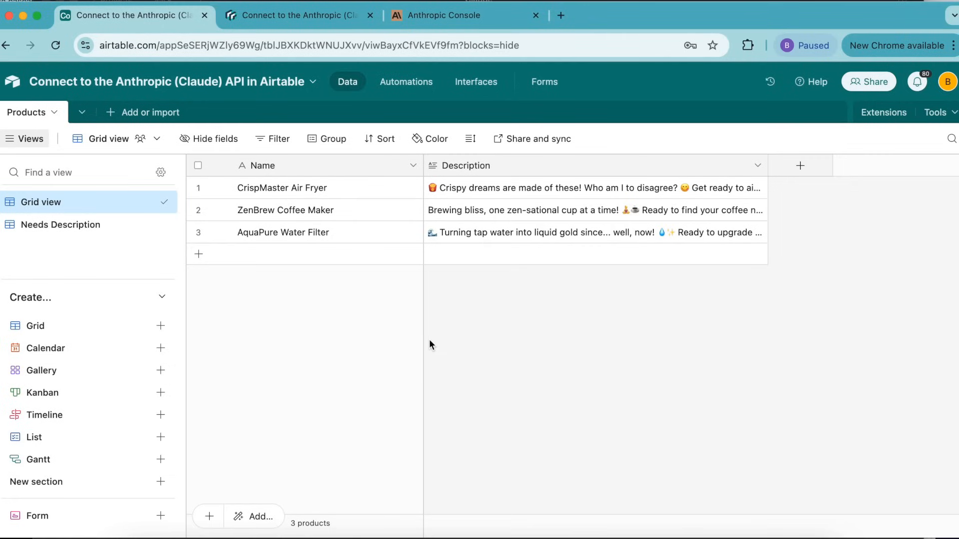
pyautogui.moveTo(219, 205)
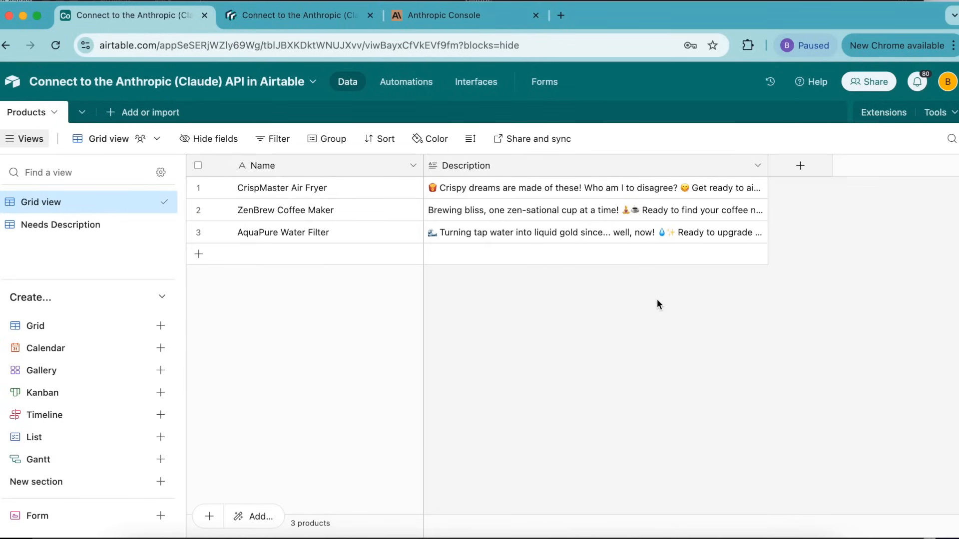
pyautogui.moveTo(883, 113)
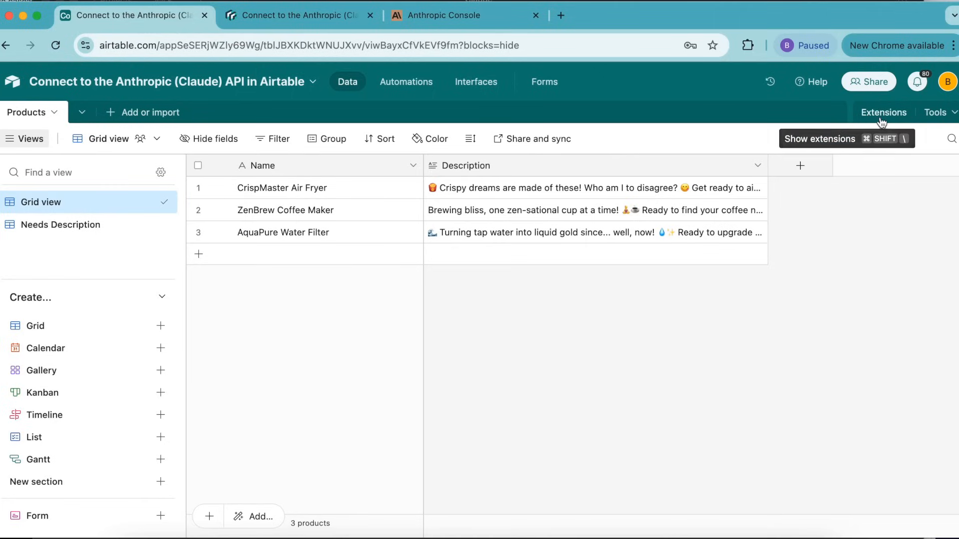
pyautogui.click(883, 113)
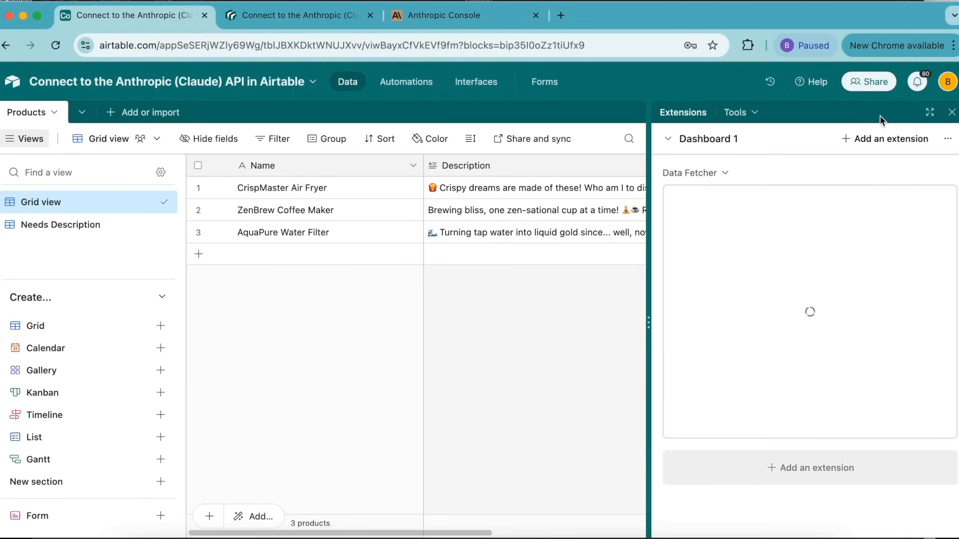
pyautogui.click(930, 111)
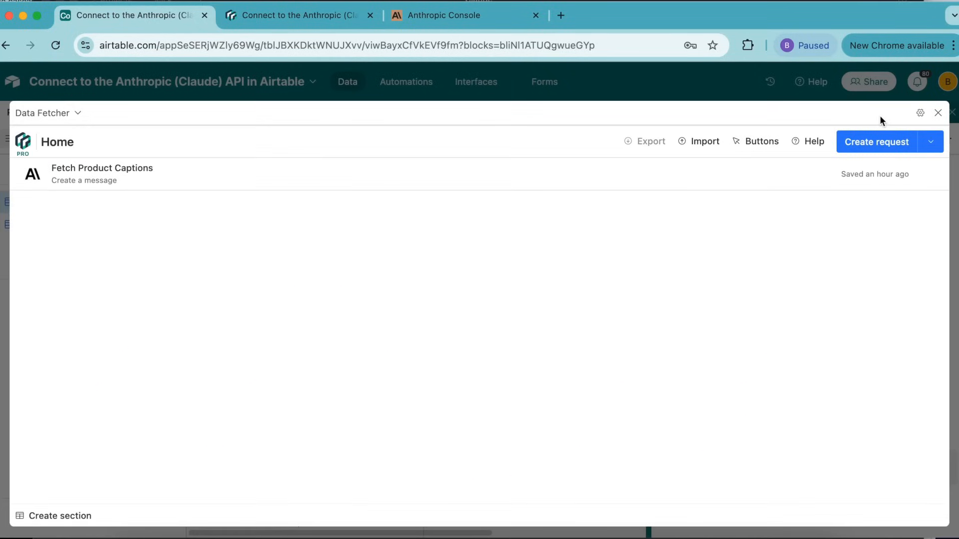
pyautogui.moveTo(323, 90)
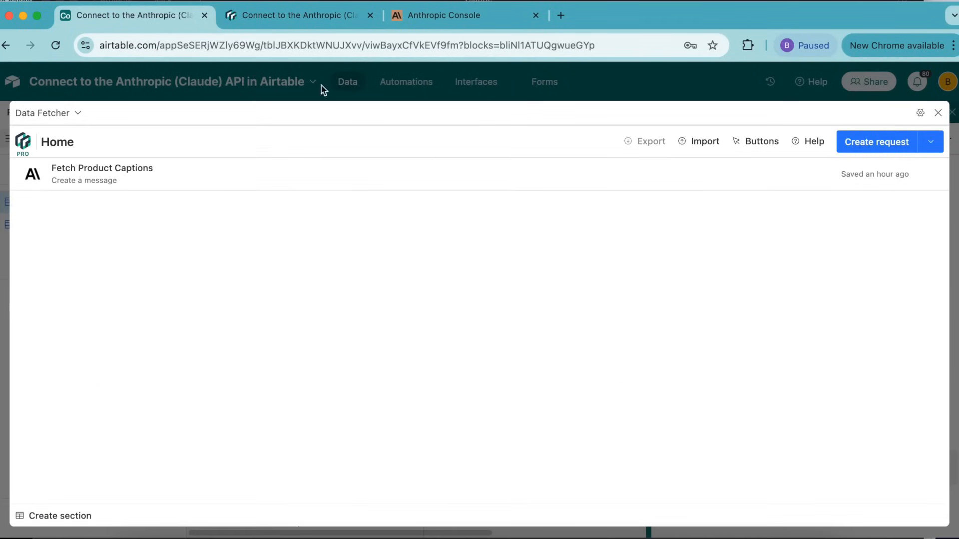
pyautogui.click(101, 173)
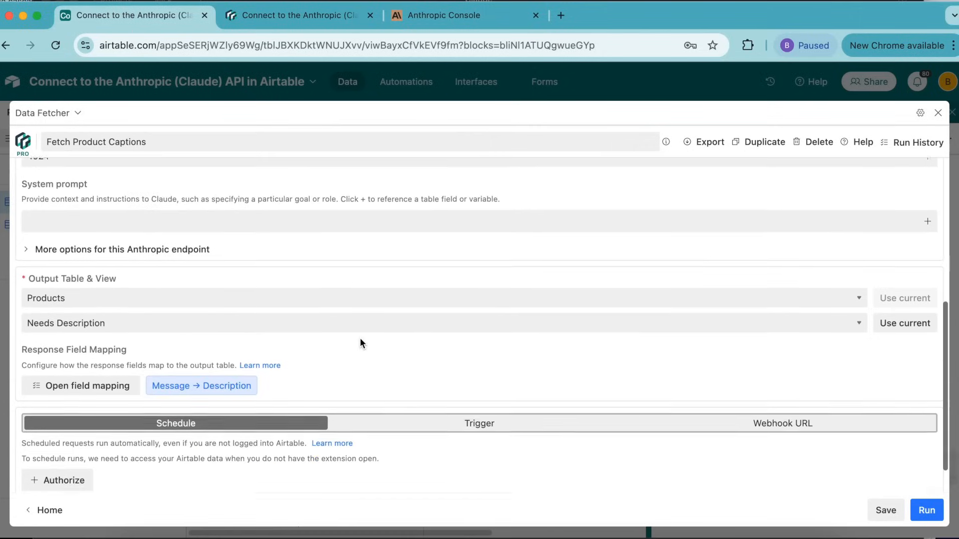
pyautogui.scroll(-3)
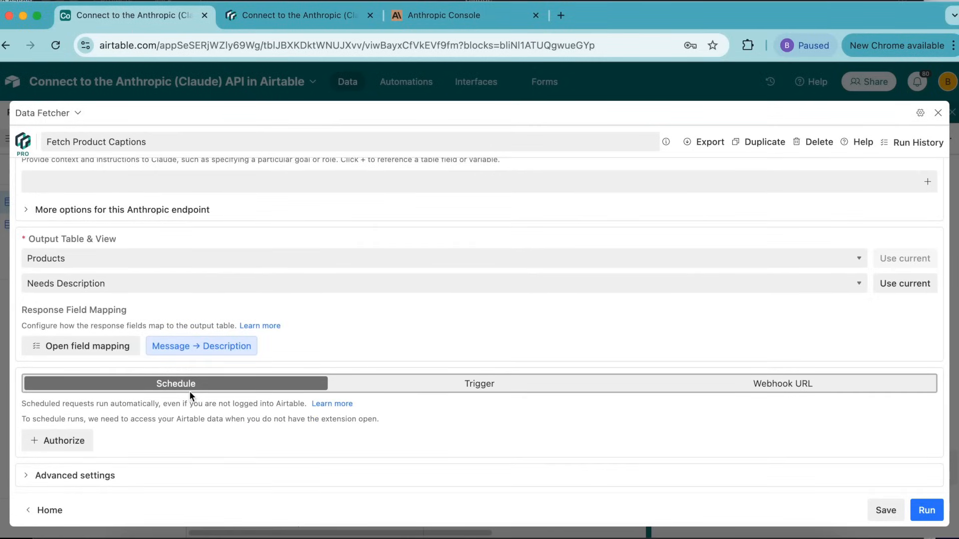
pyautogui.moveTo(836, 390)
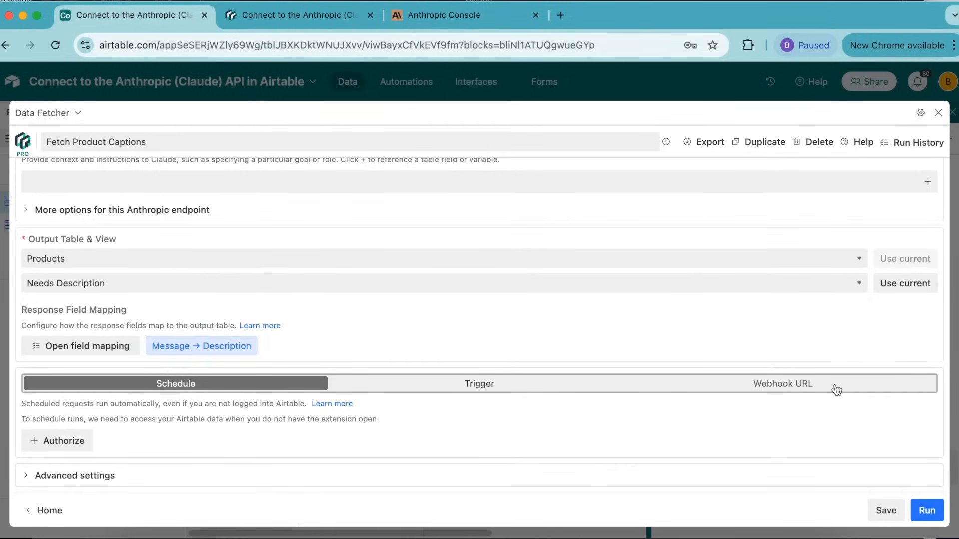
pyautogui.moveTo(296, 517)
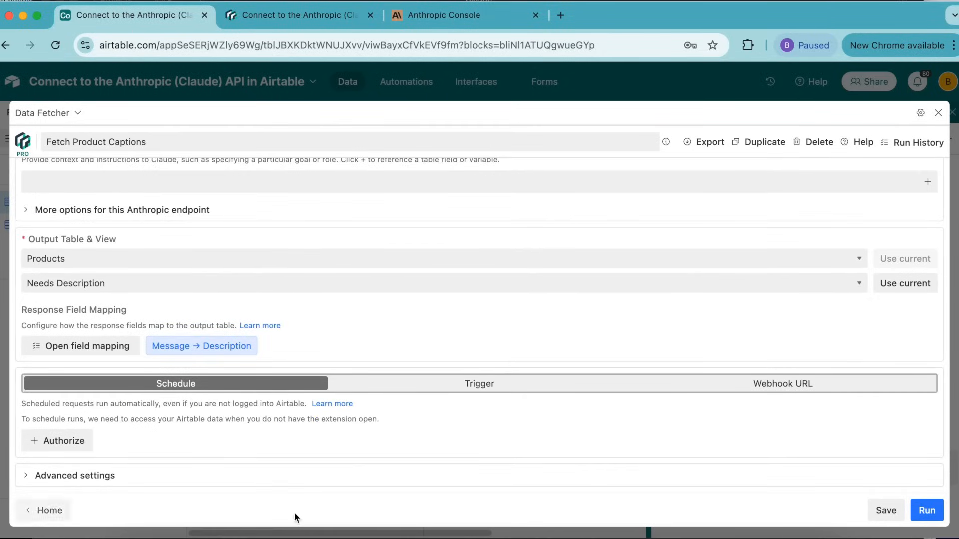
pyautogui.moveTo(189, 273)
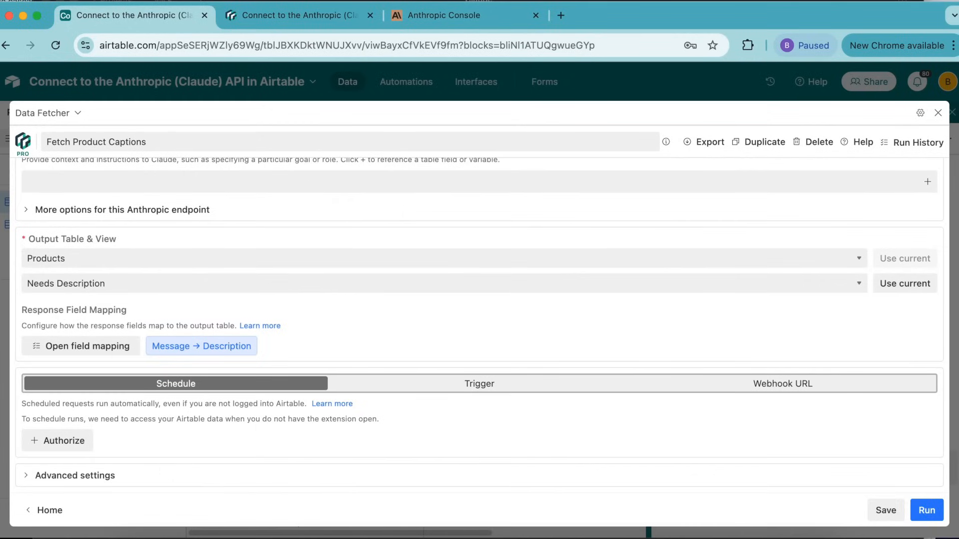
pyautogui.moveTo(315, 206)
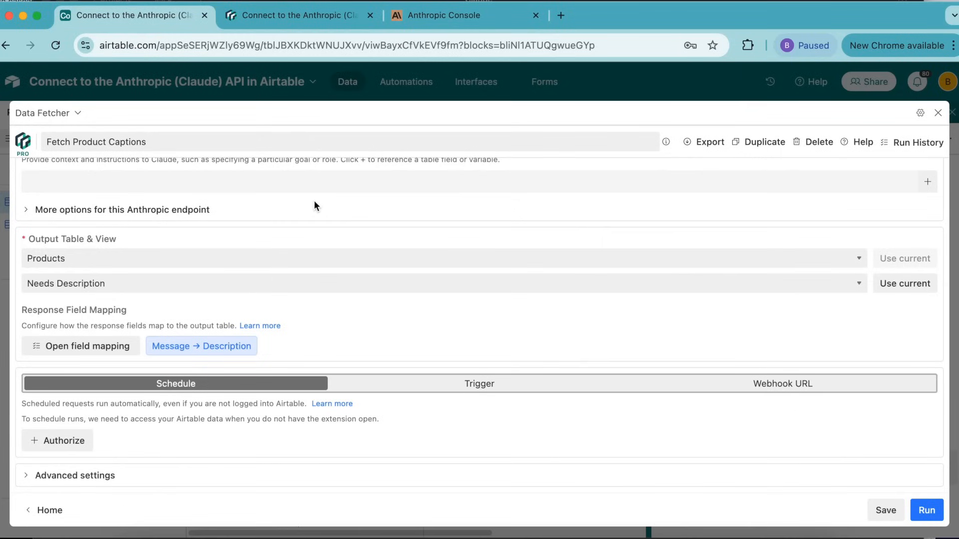
pyautogui.moveTo(737, 274)
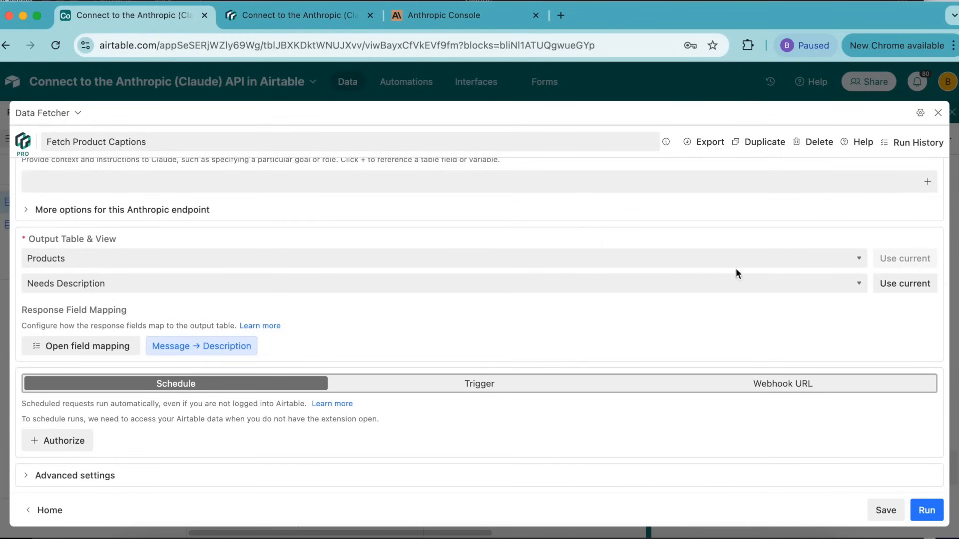
pyautogui.moveTo(495, 435)
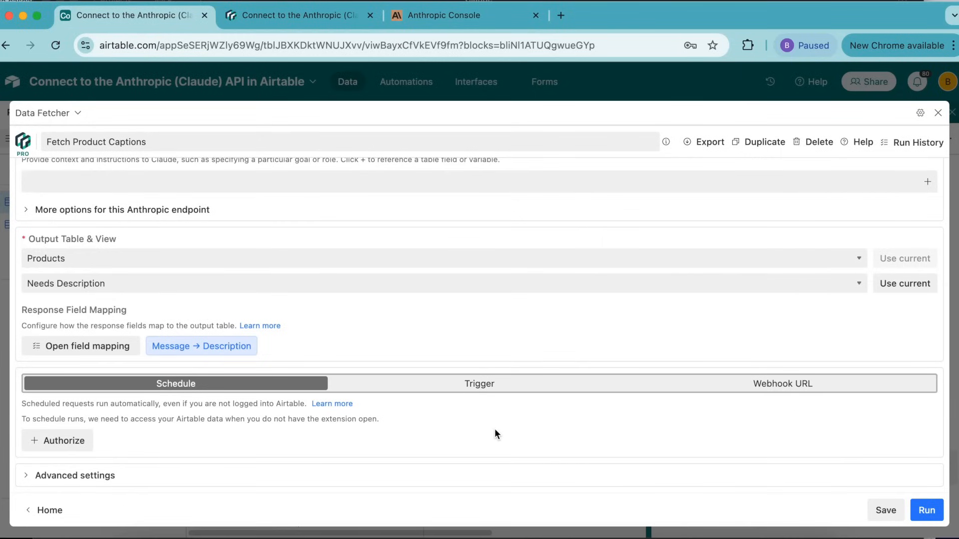
pyautogui.moveTo(827, 388)
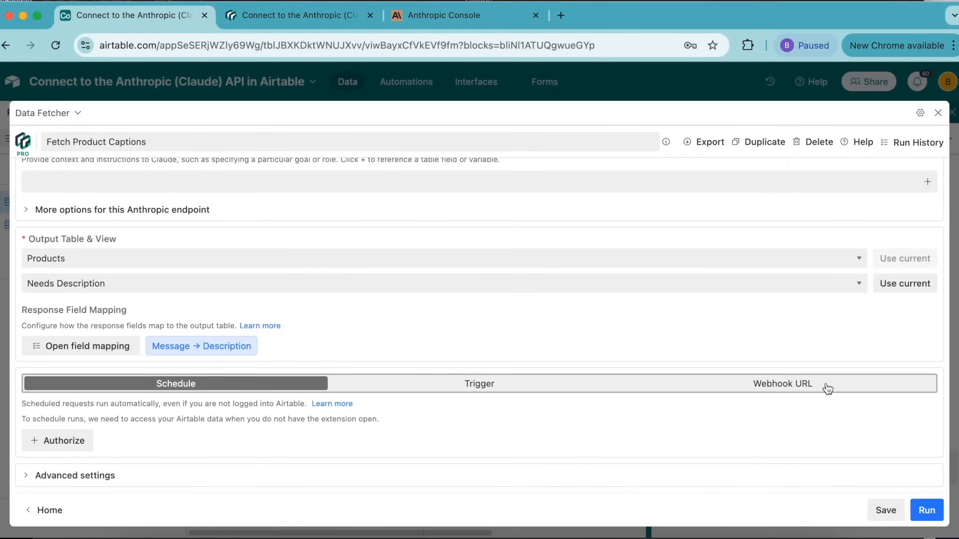
pyautogui.moveTo(560, 461)
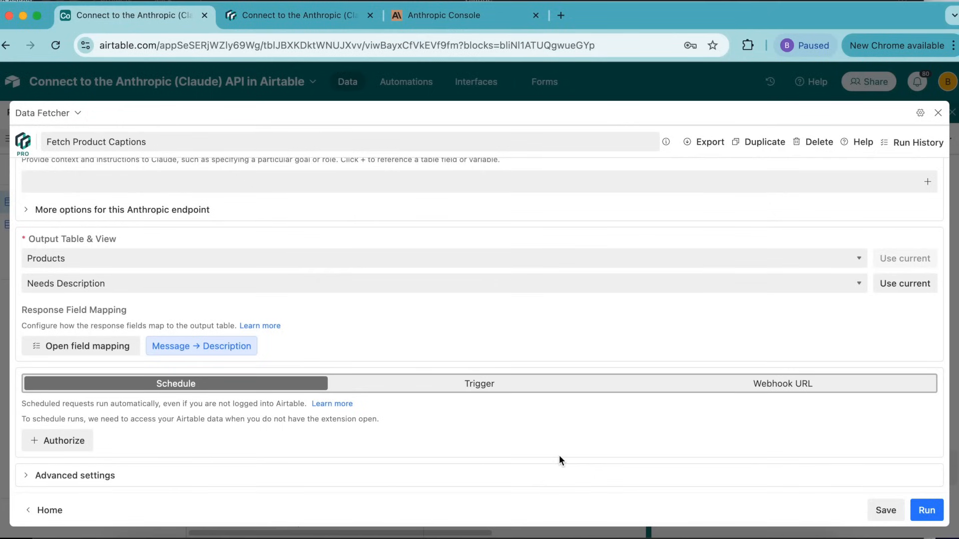
# - Switch the request to Trigger mode and begin authorizing Data Fetcher's Airtable access
pyautogui.click(479, 383)
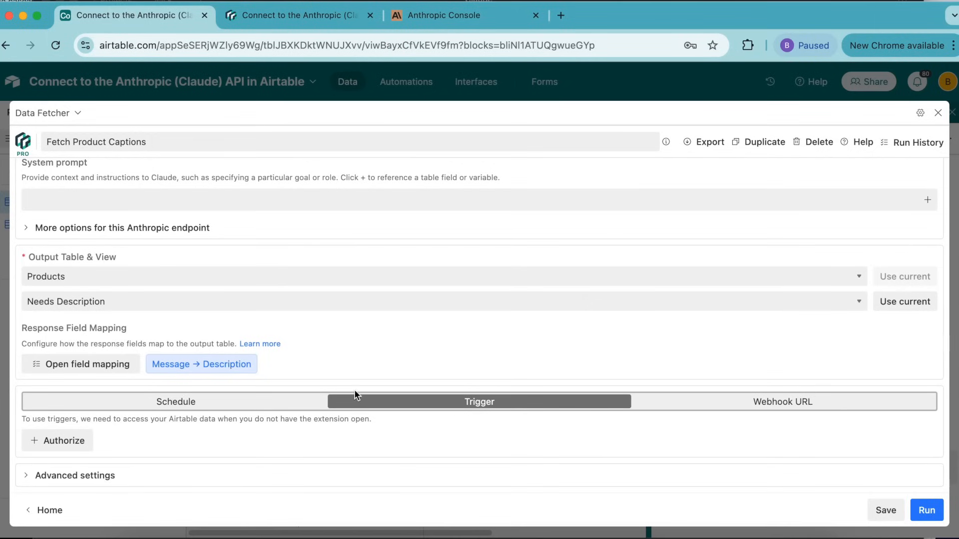
pyautogui.click(56, 441)
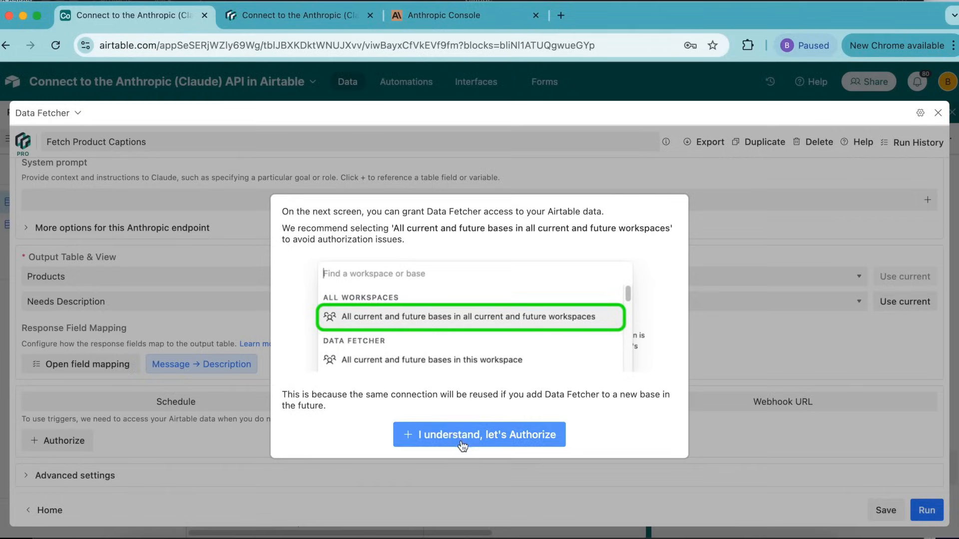
pyautogui.click(478, 435)
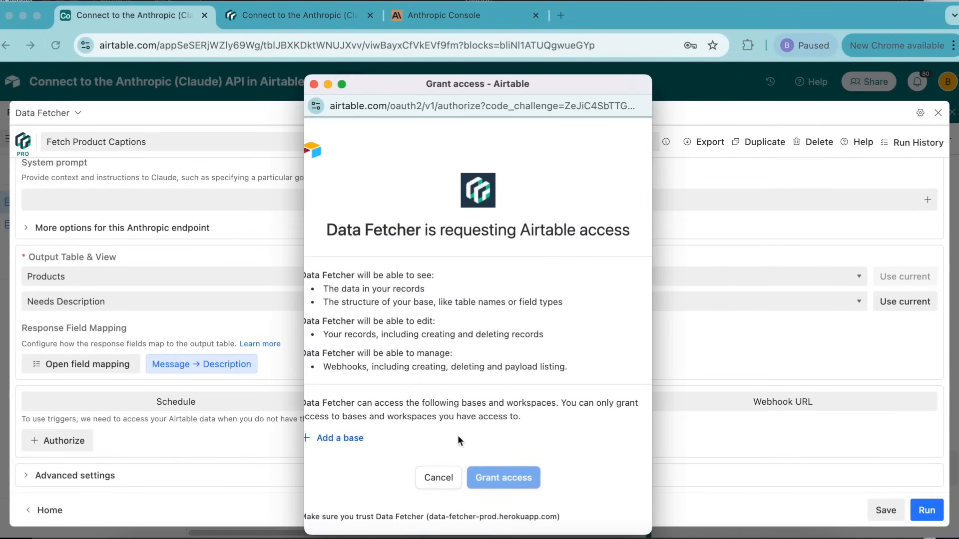
# - Grant Data Fetcher access to all current and future bases
pyautogui.click(340, 437)
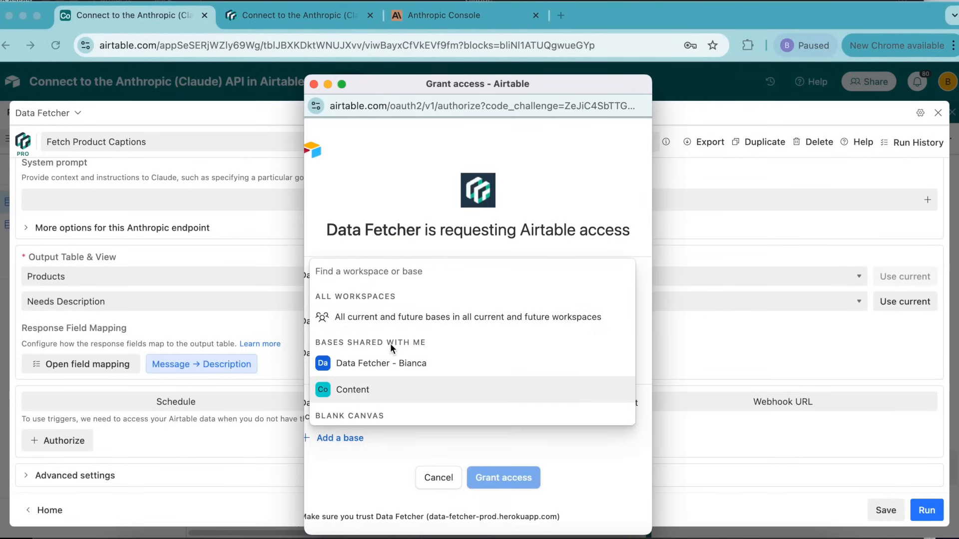
pyautogui.click(457, 317)
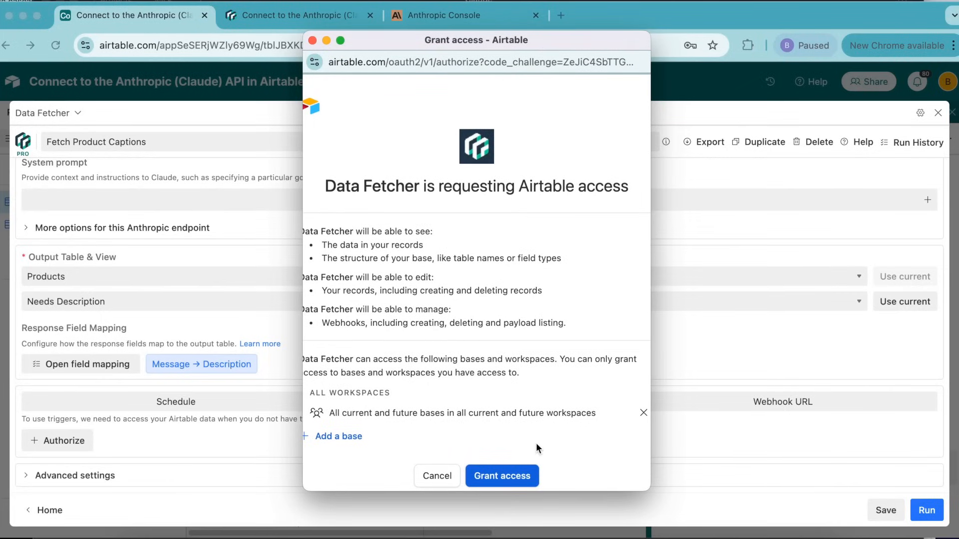
pyautogui.click(501, 475)
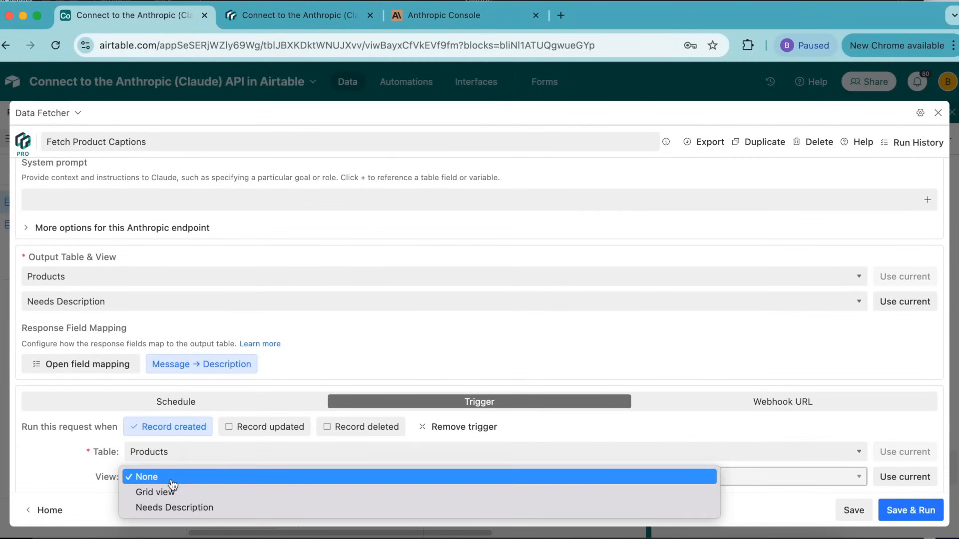
# - Limit the Record created trigger to the Needs Description view and save it
pyautogui.click(174, 507)
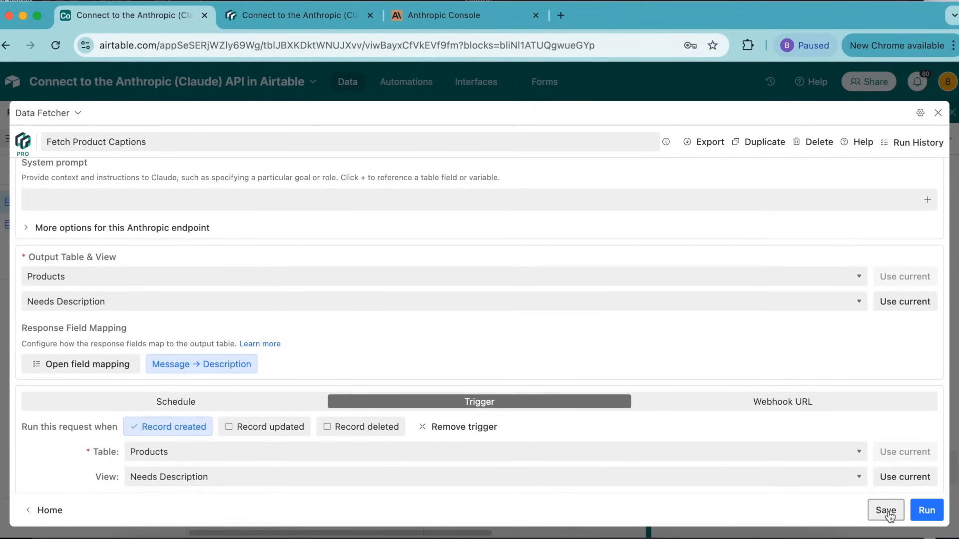
pyautogui.click(885, 510)
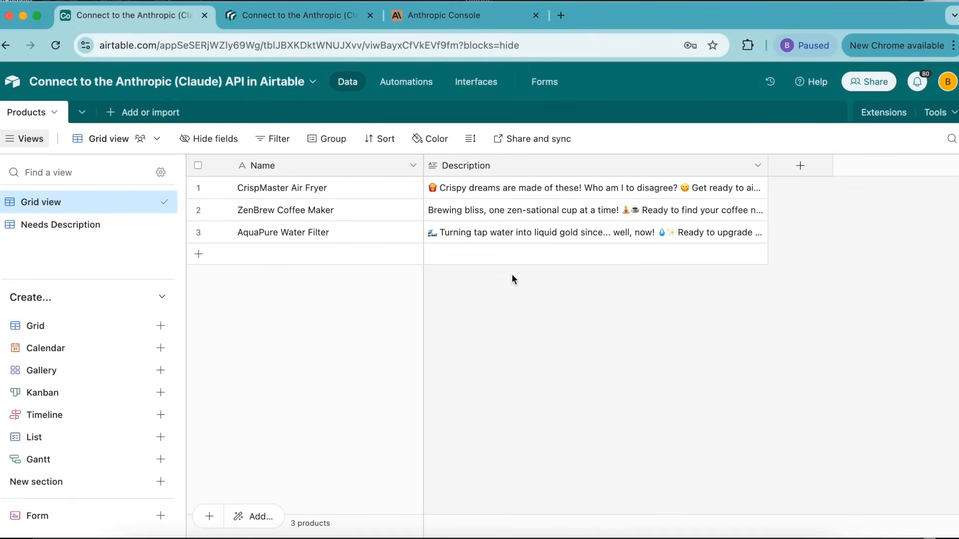
pyautogui.moveTo(271, 143)
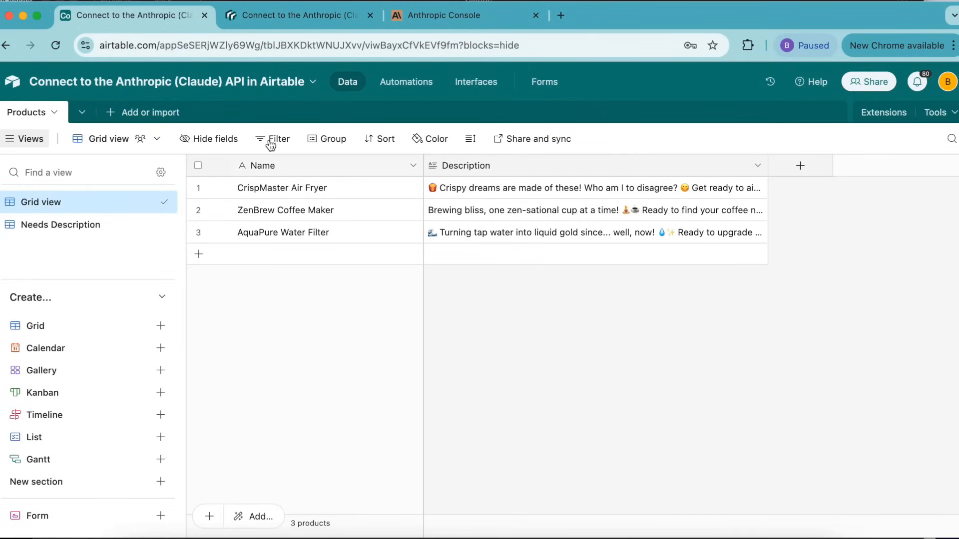
pyautogui.moveTo(499, 276)
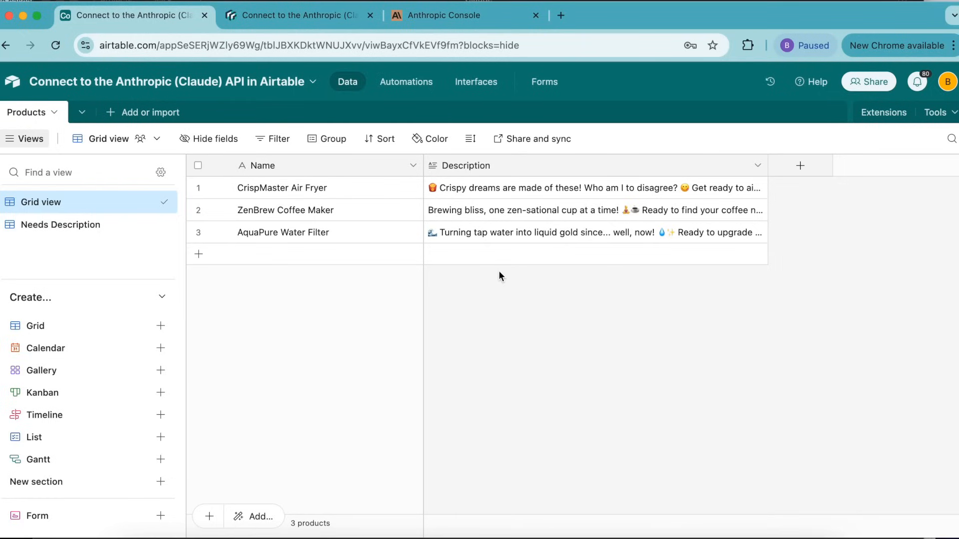
pyautogui.moveTo(86, 114)
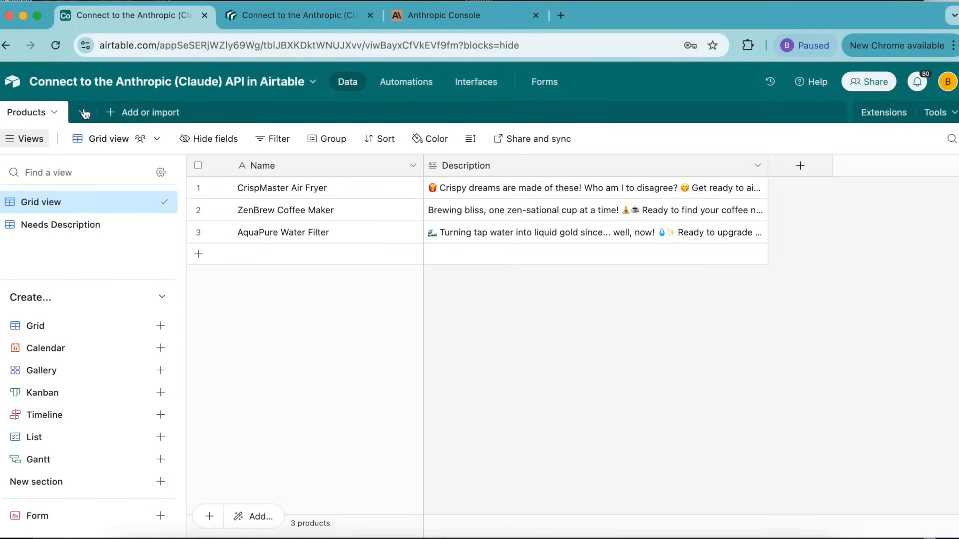
pyautogui.moveTo(269, 111)
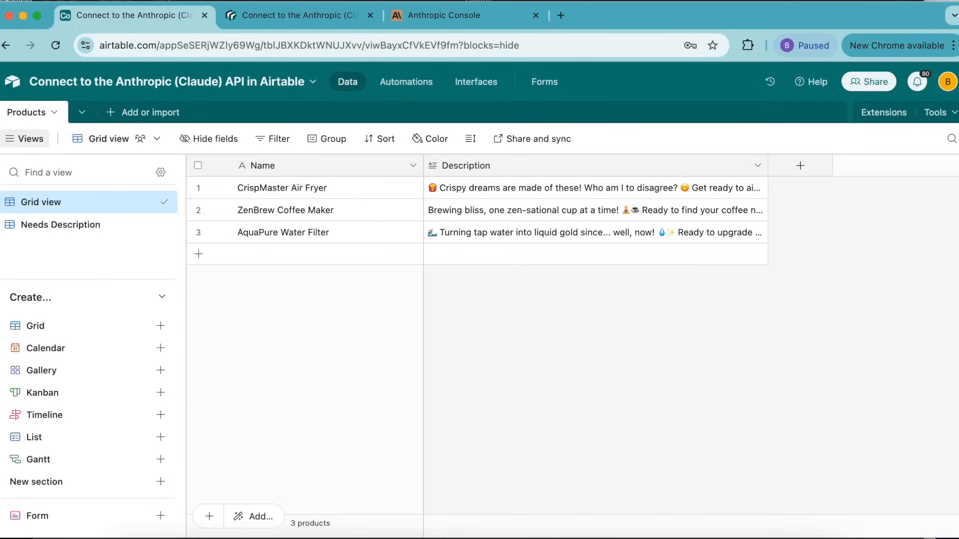
# - Scroll the Anthropic API tutorial down to the Products, Name and Needs description view step
pyautogui.click(299, 15)
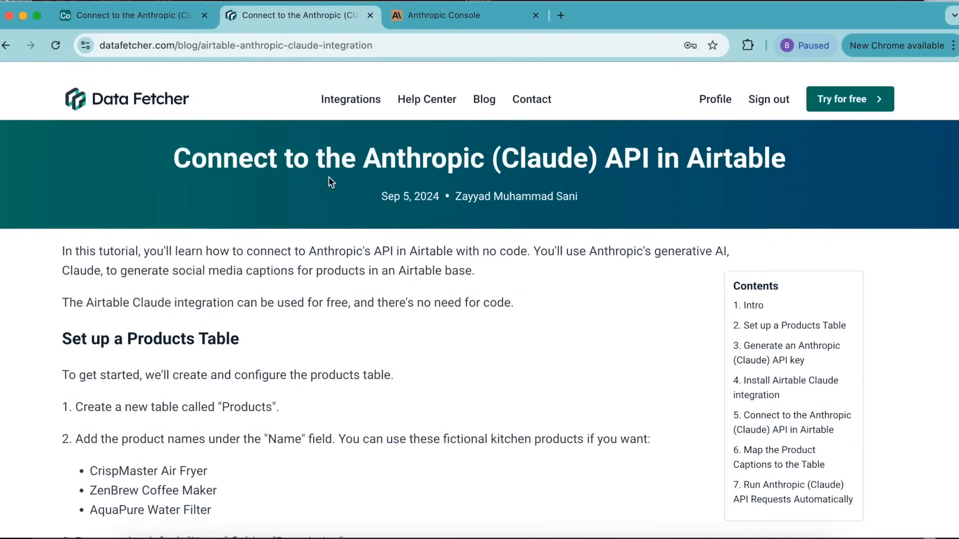
pyautogui.scroll(-3)
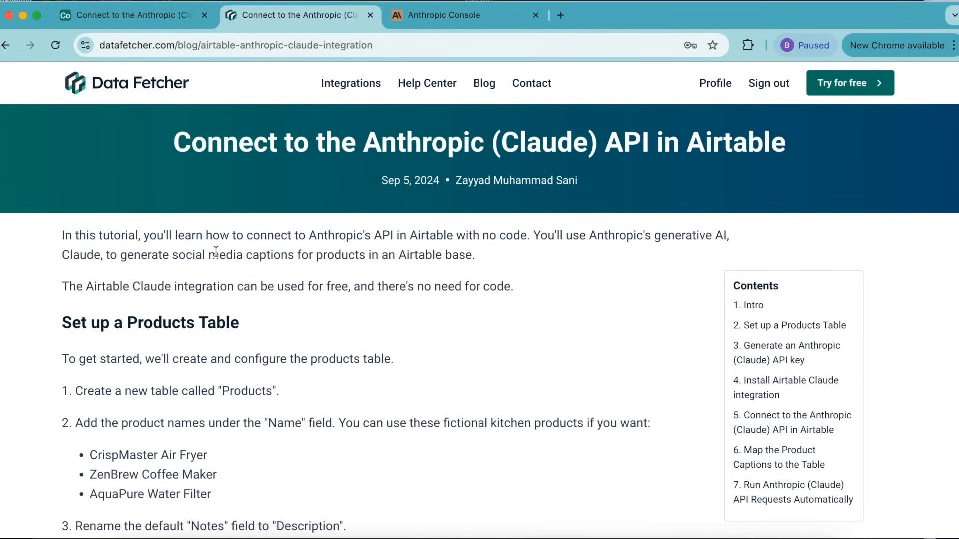
pyautogui.moveTo(468, 294)
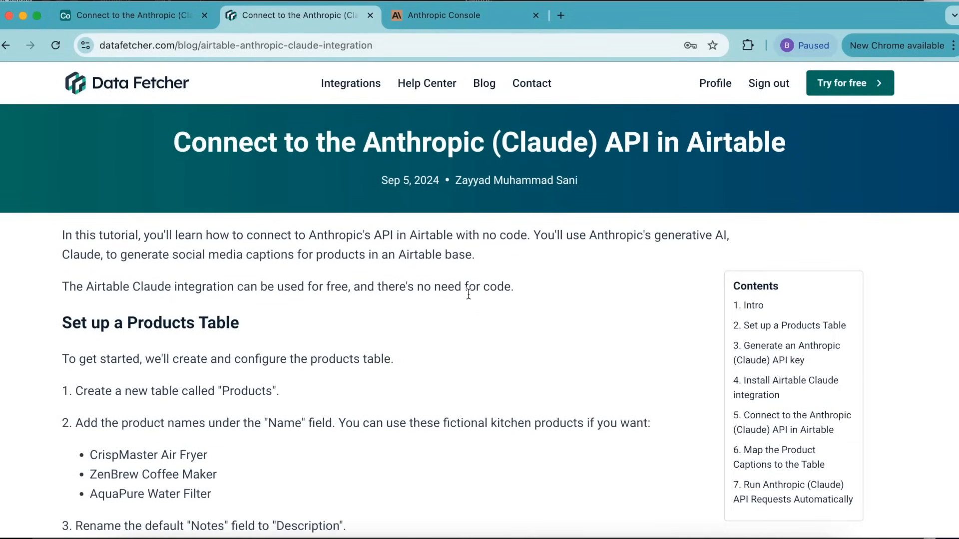
pyautogui.moveTo(466, 280)
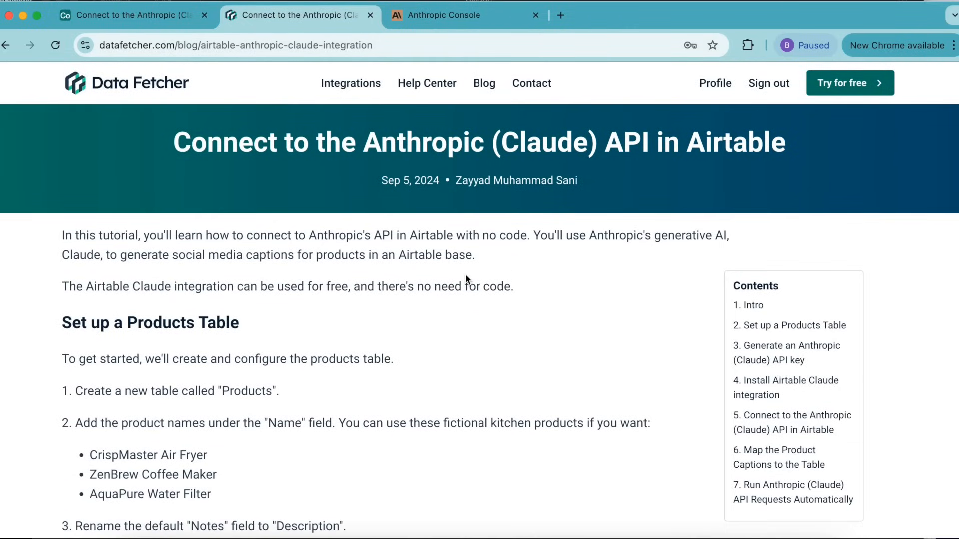
pyautogui.scroll(-3)
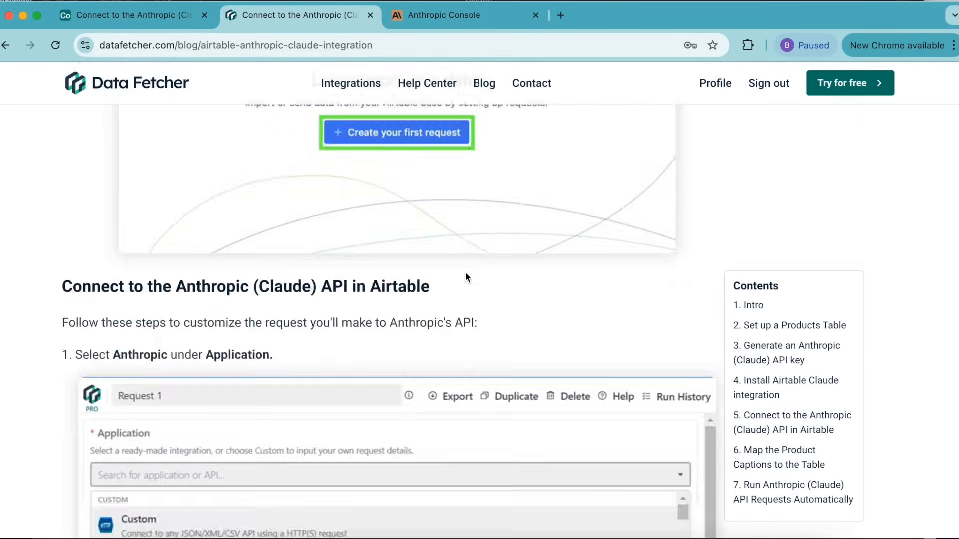
pyautogui.scroll(-3)
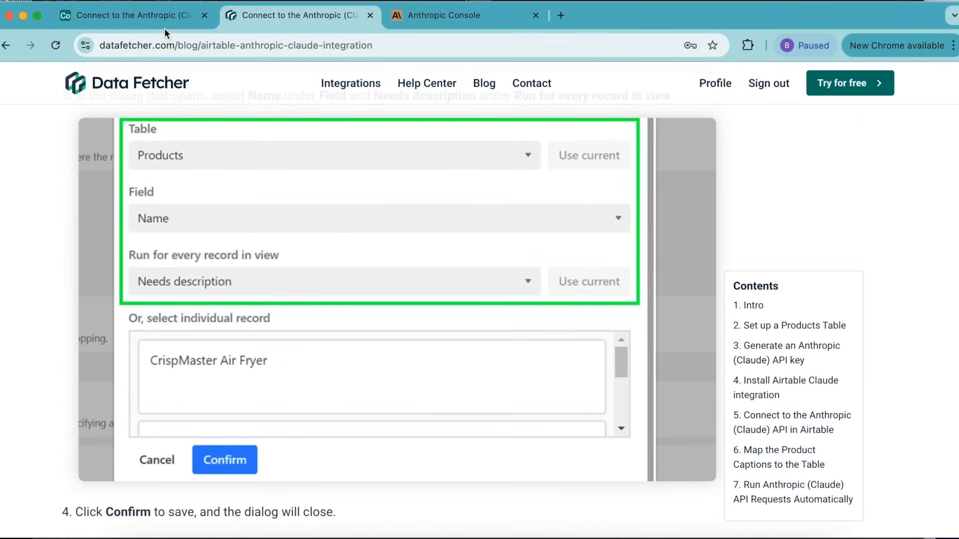